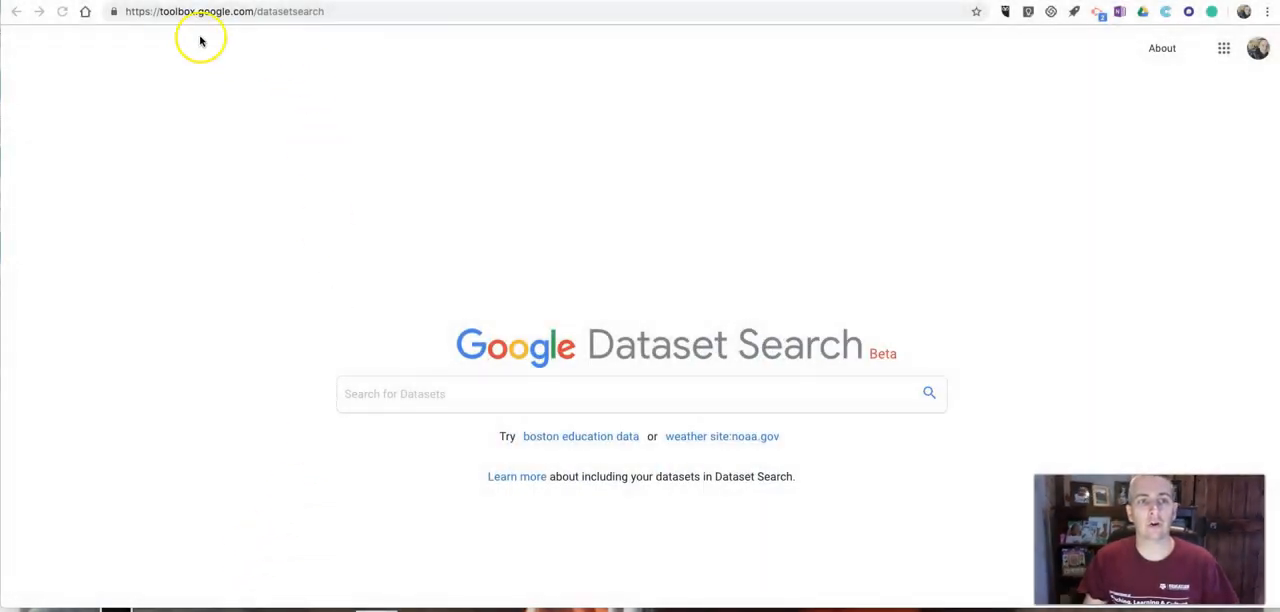
mouse_move(248, 22)
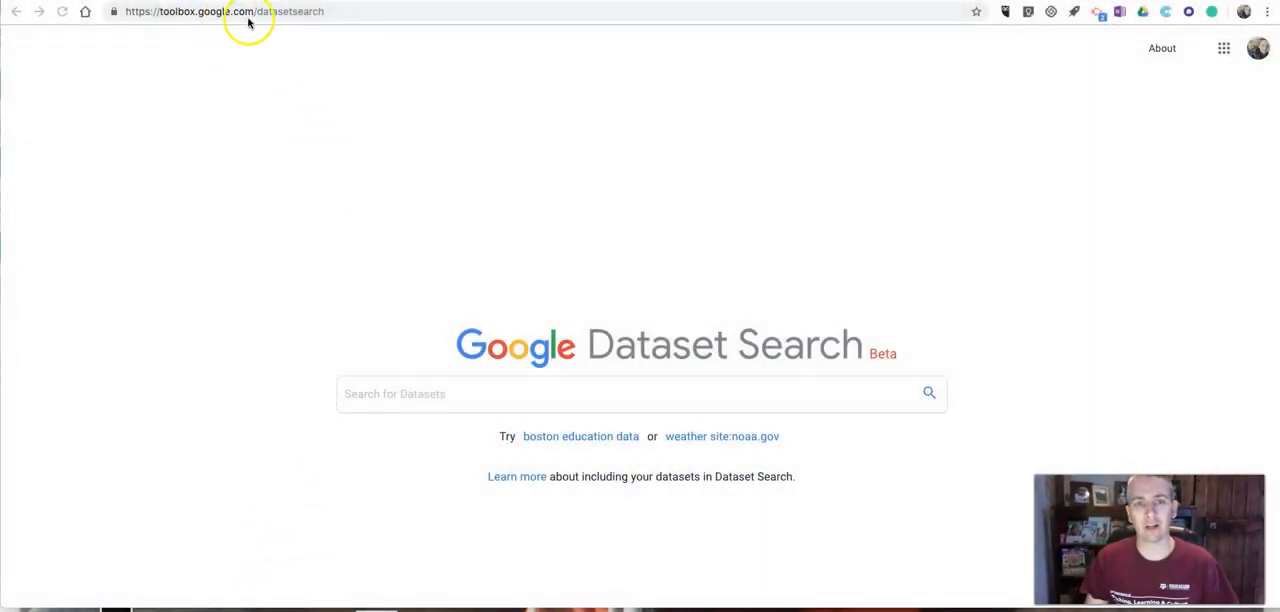
mouse_move(250, 36)
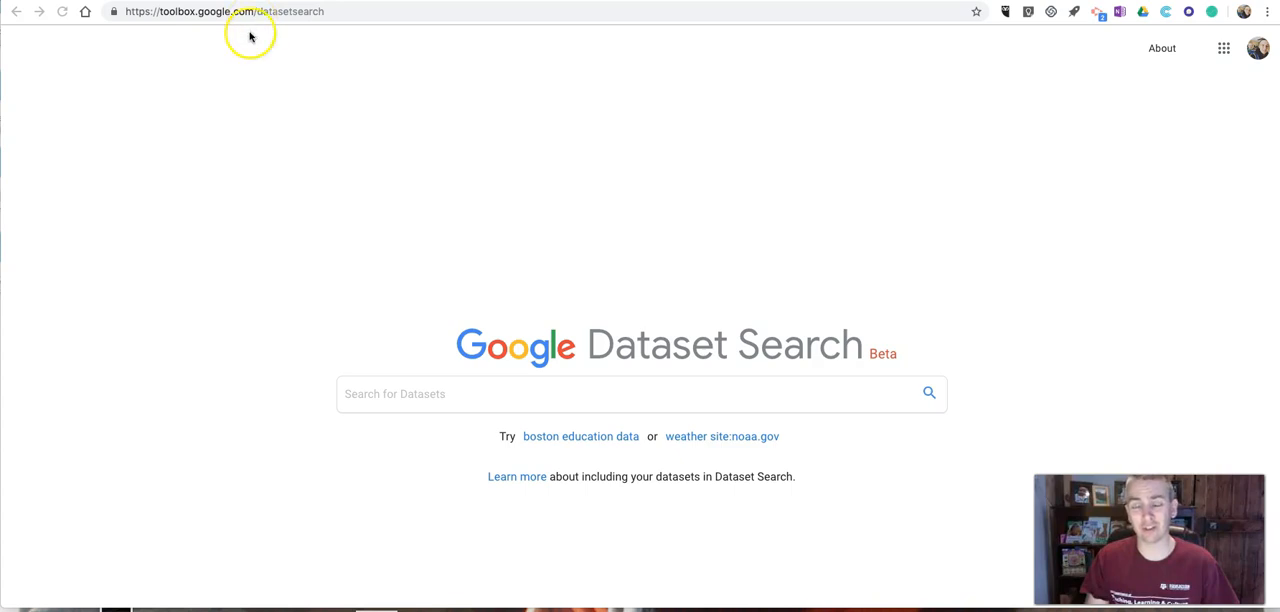
mouse_move(788, 362)
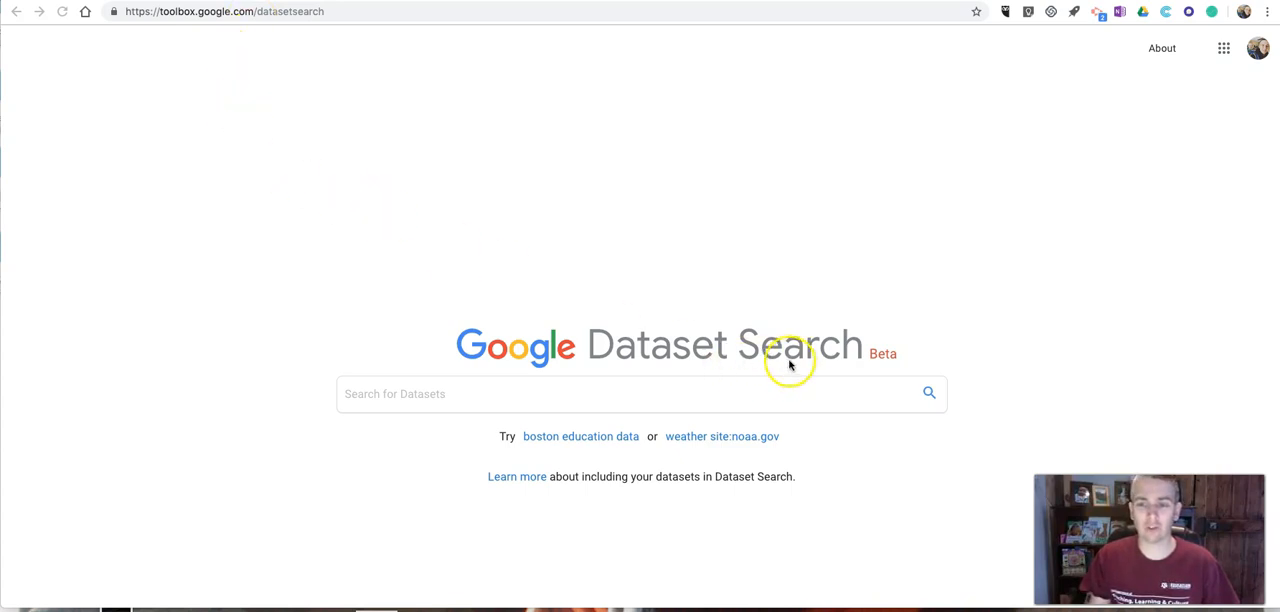
mouse_move(224, 20)
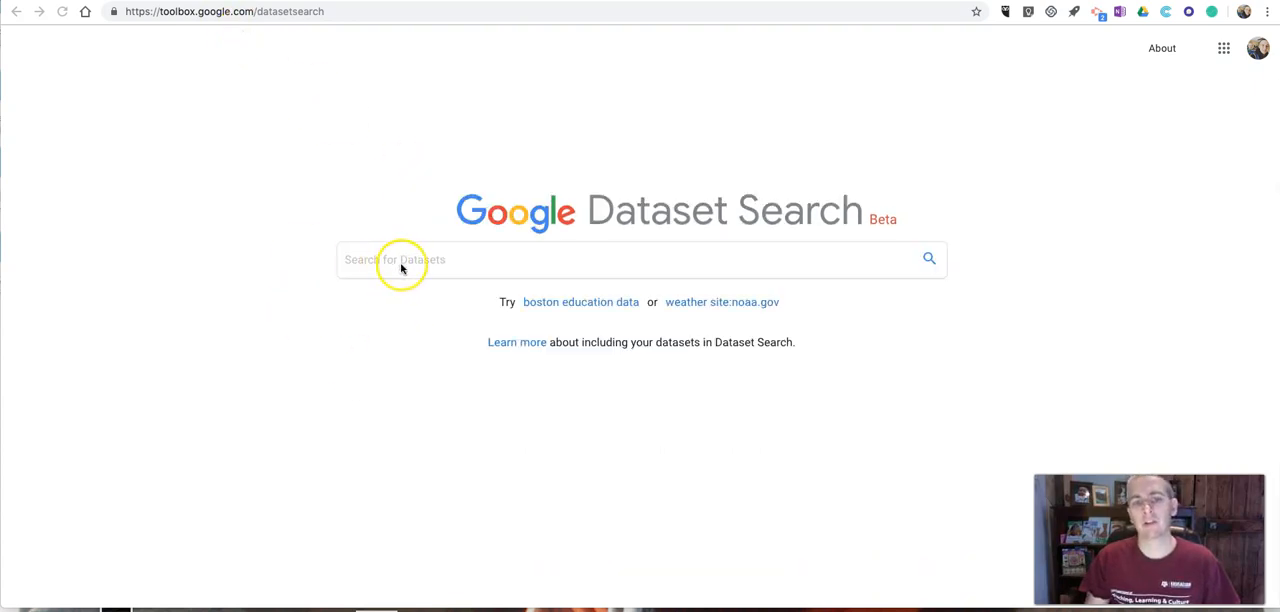
Enter 'earthquake' in the Dataset Search box, leaving the suggestions listed unsubmitted
click(400, 260)
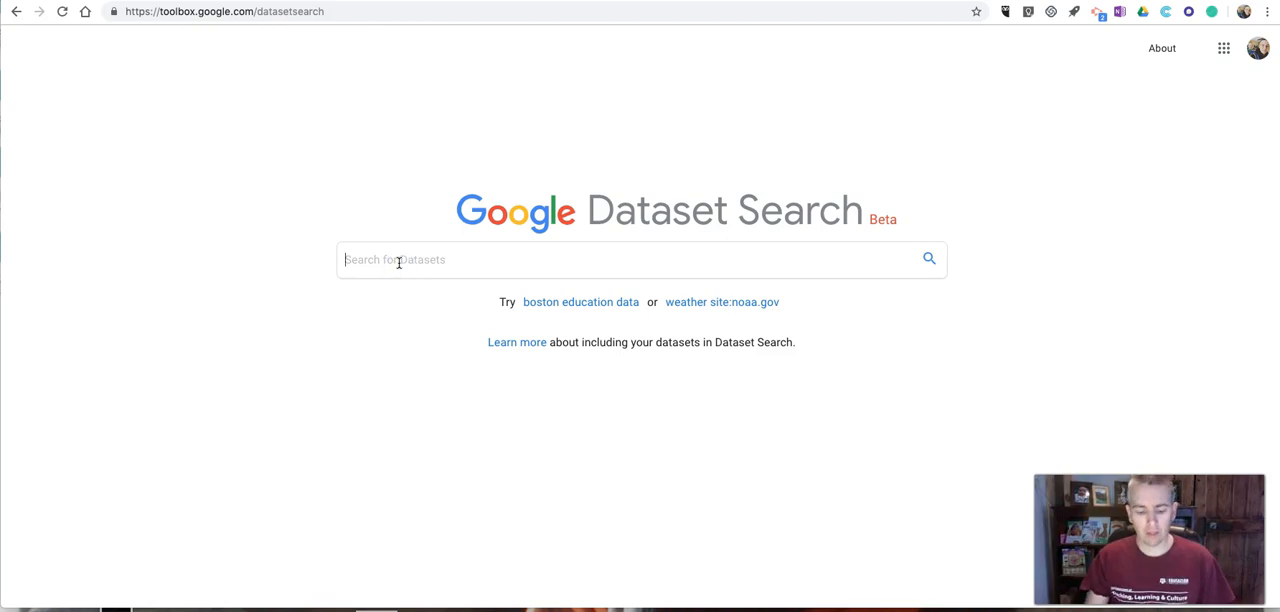
text(earth)
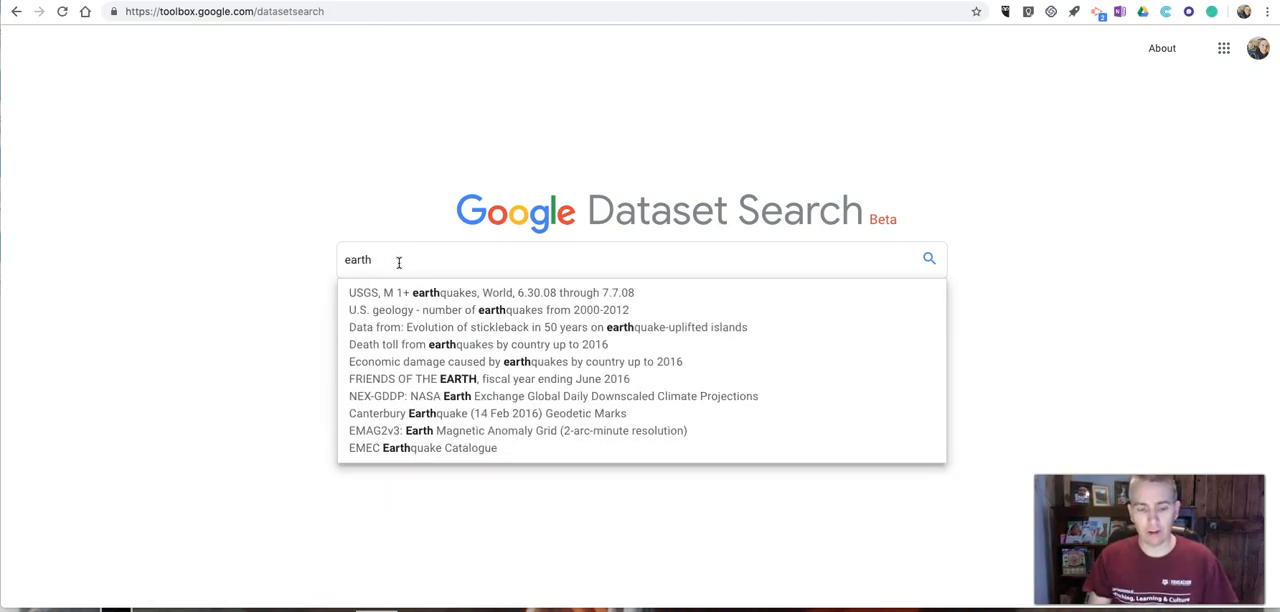
text(quake)
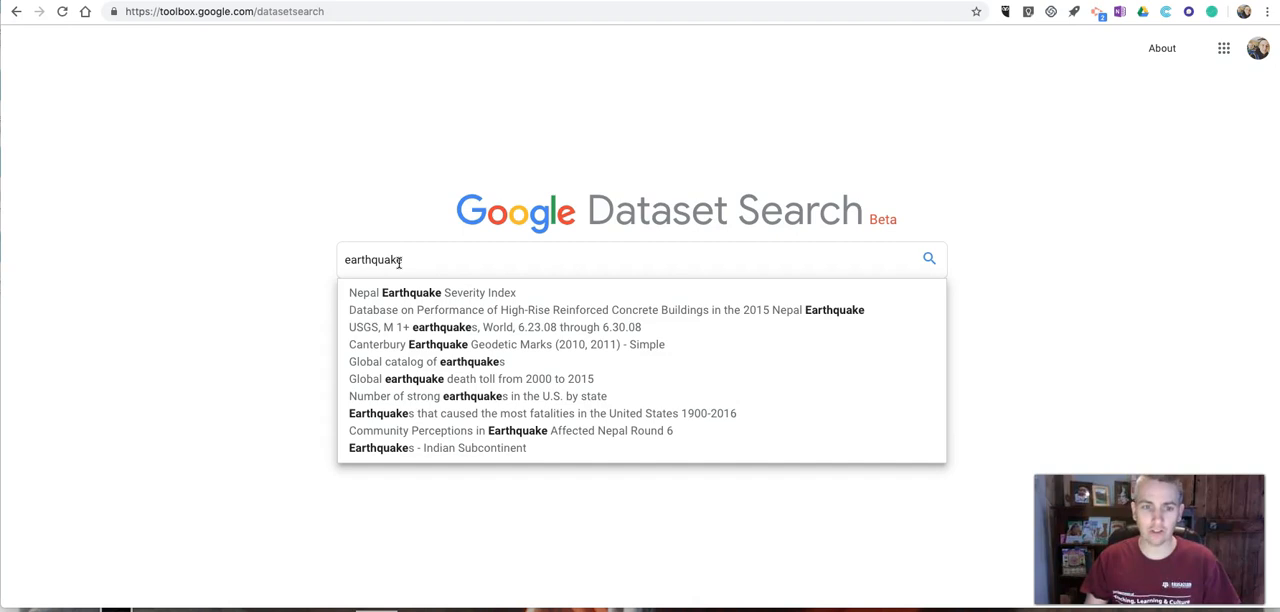
Run the earthquake search, showing 100+ results with the Global Significant Earthquake Database first
key(Return)
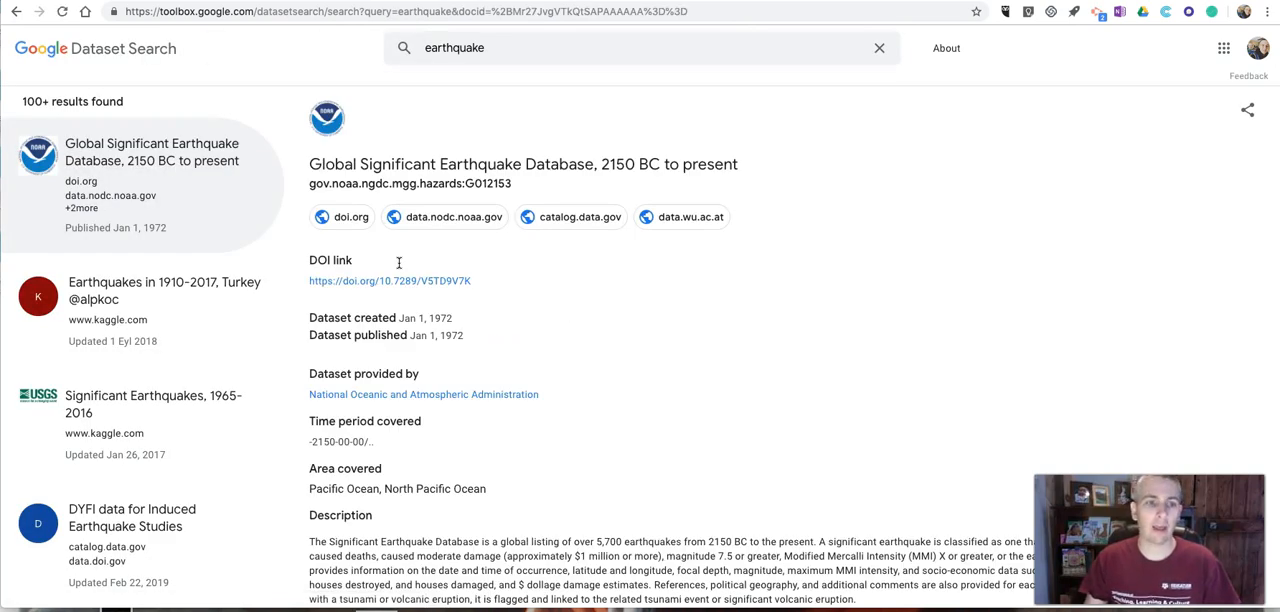
mouse_move(224, 292)
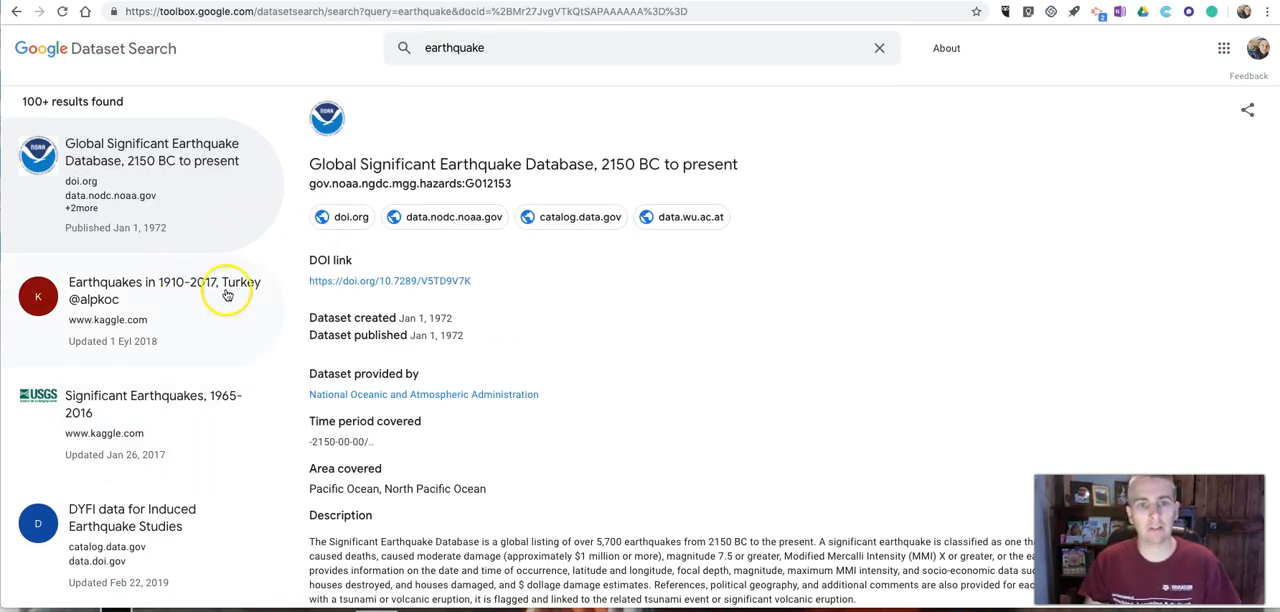
mouse_move(476, 54)
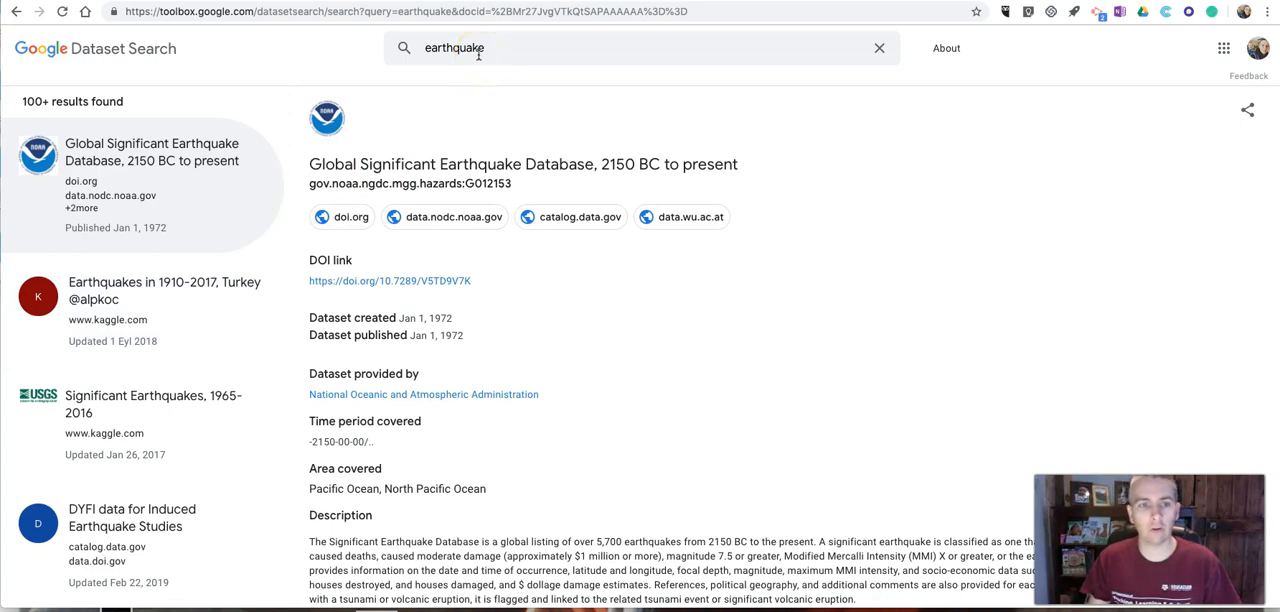
mouse_move(172, 180)
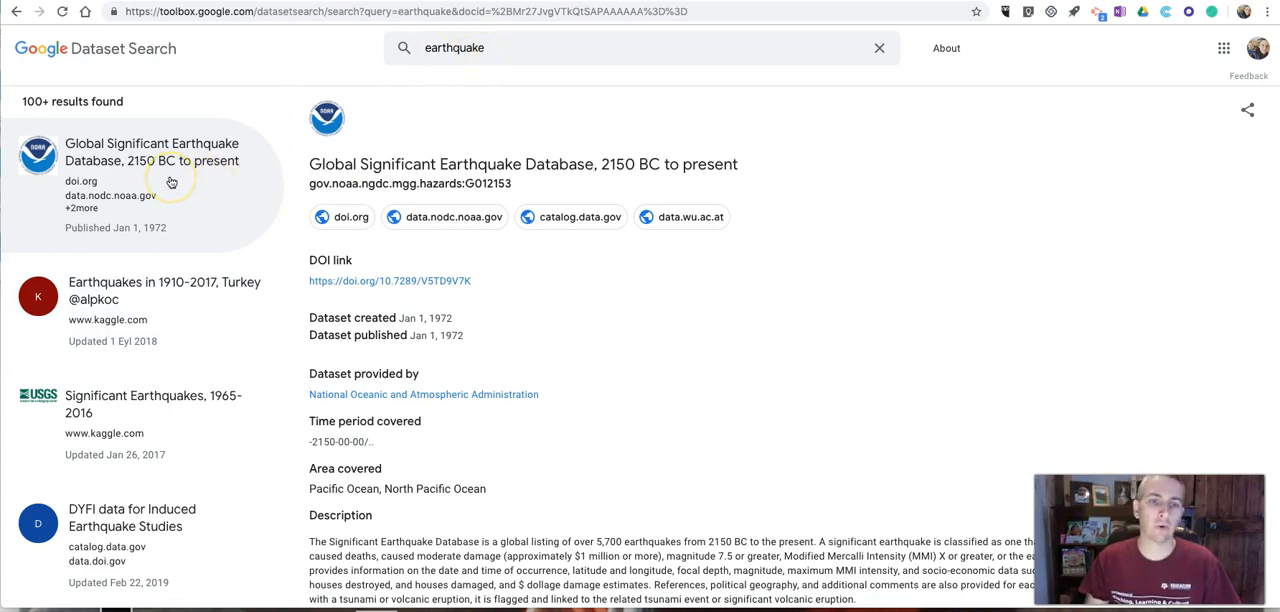
mouse_move(100, 170)
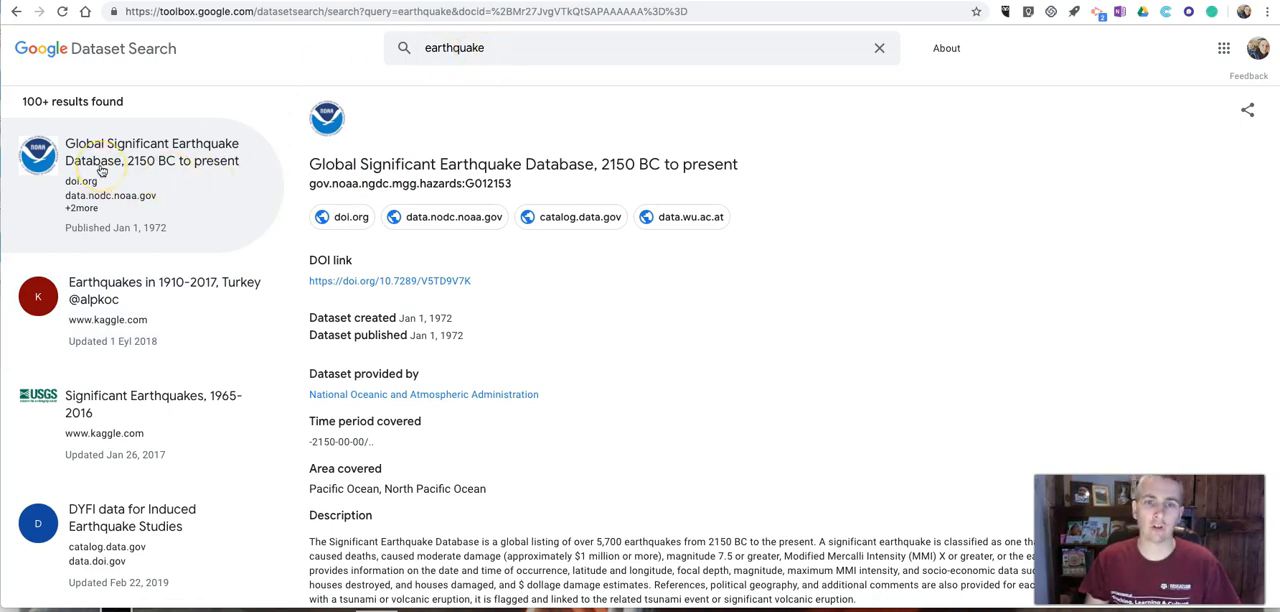
mouse_move(736, 424)
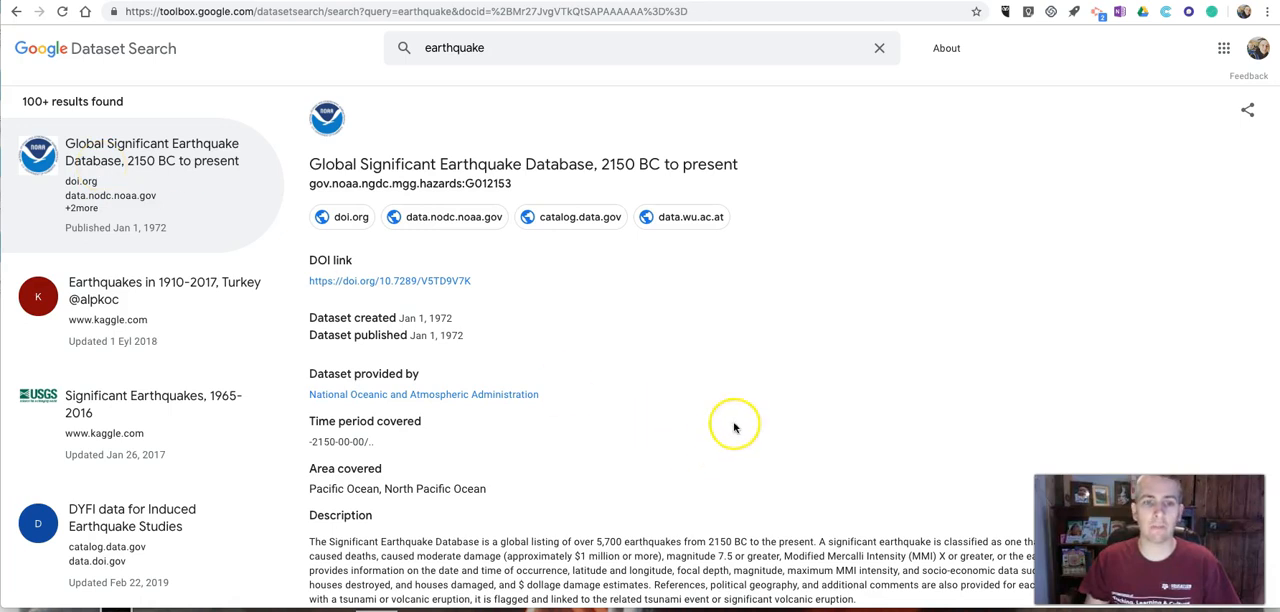
mouse_move(690, 216)
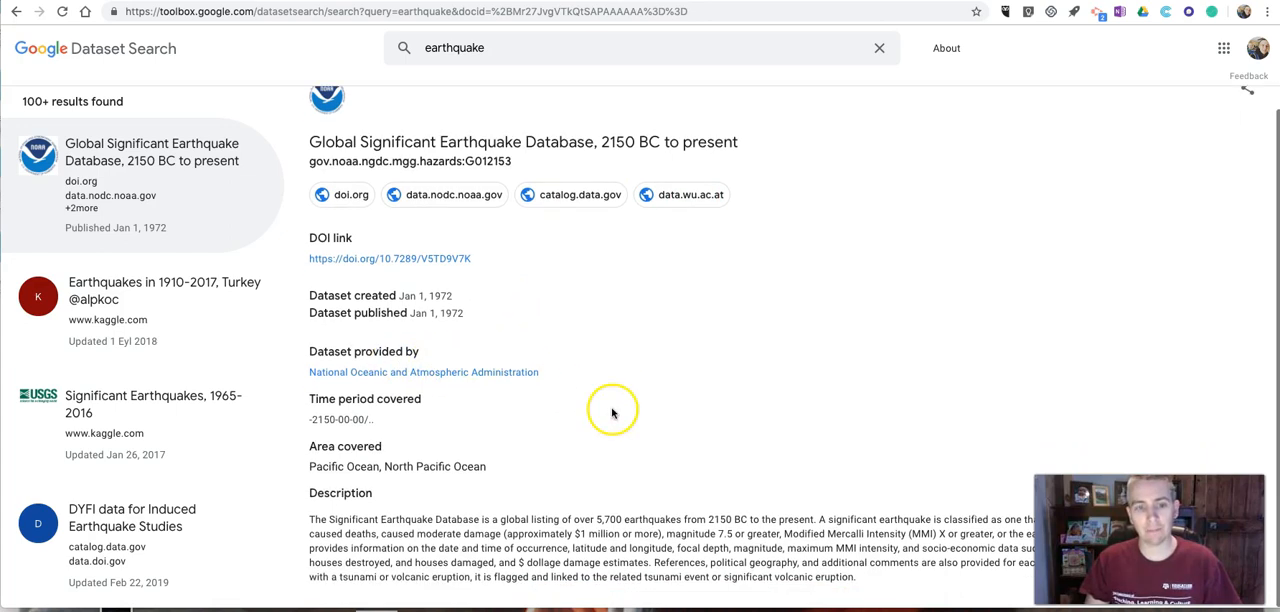
mouse_move(364, 466)
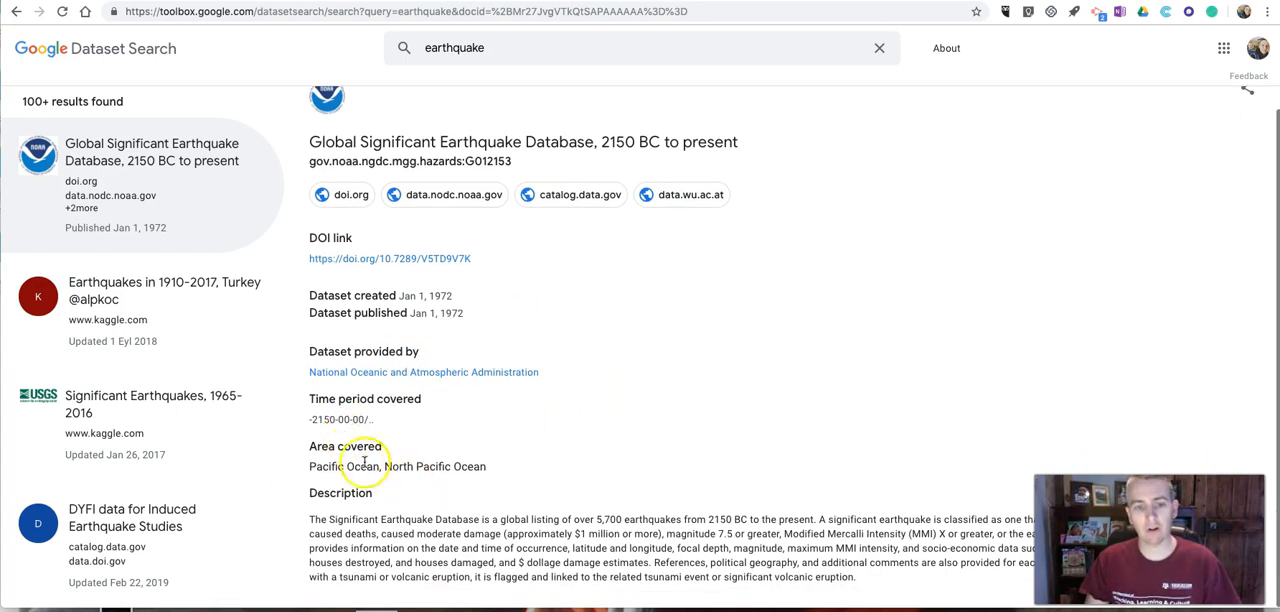
mouse_move(644, 462)
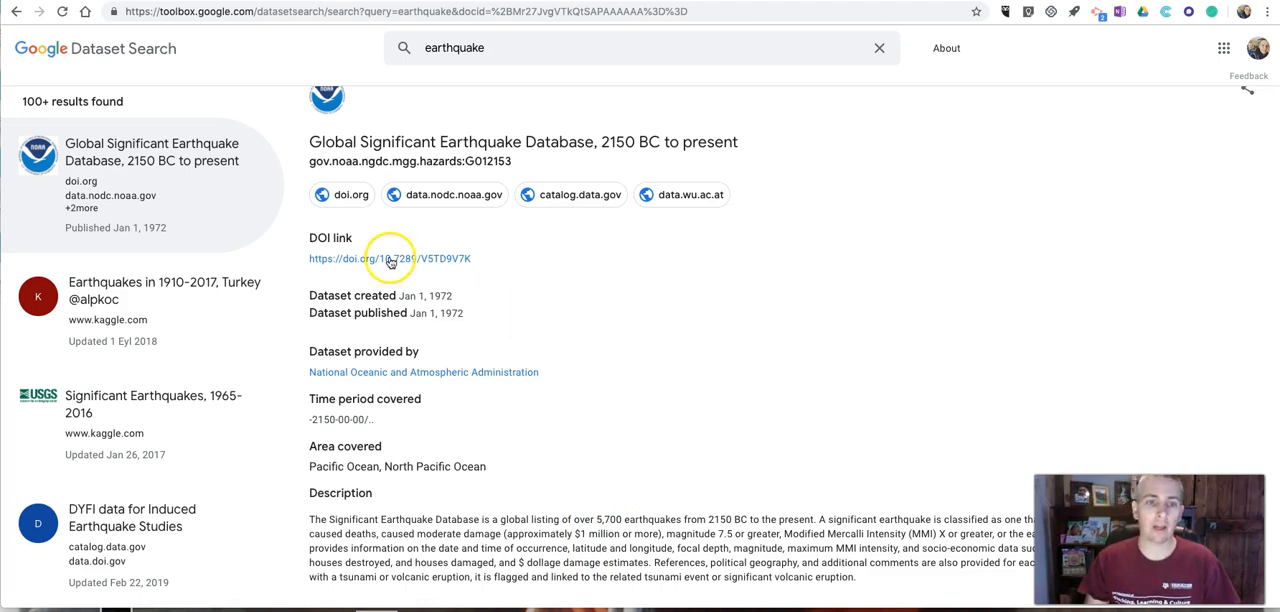
mouse_move(404, 258)
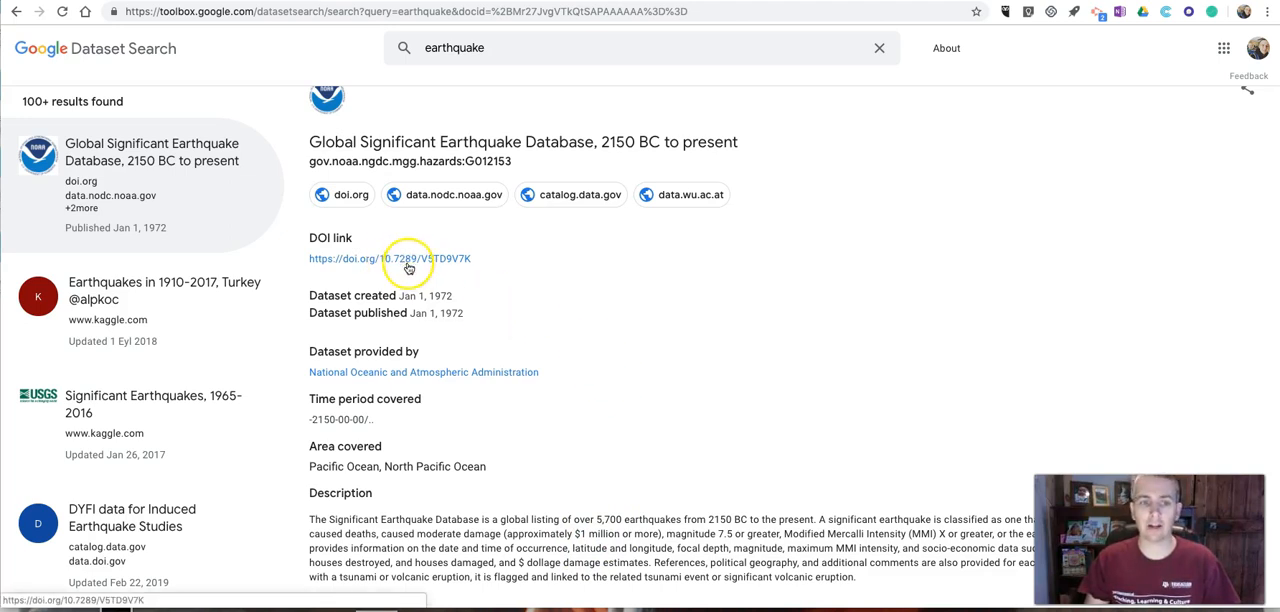
mouse_move(340, 262)
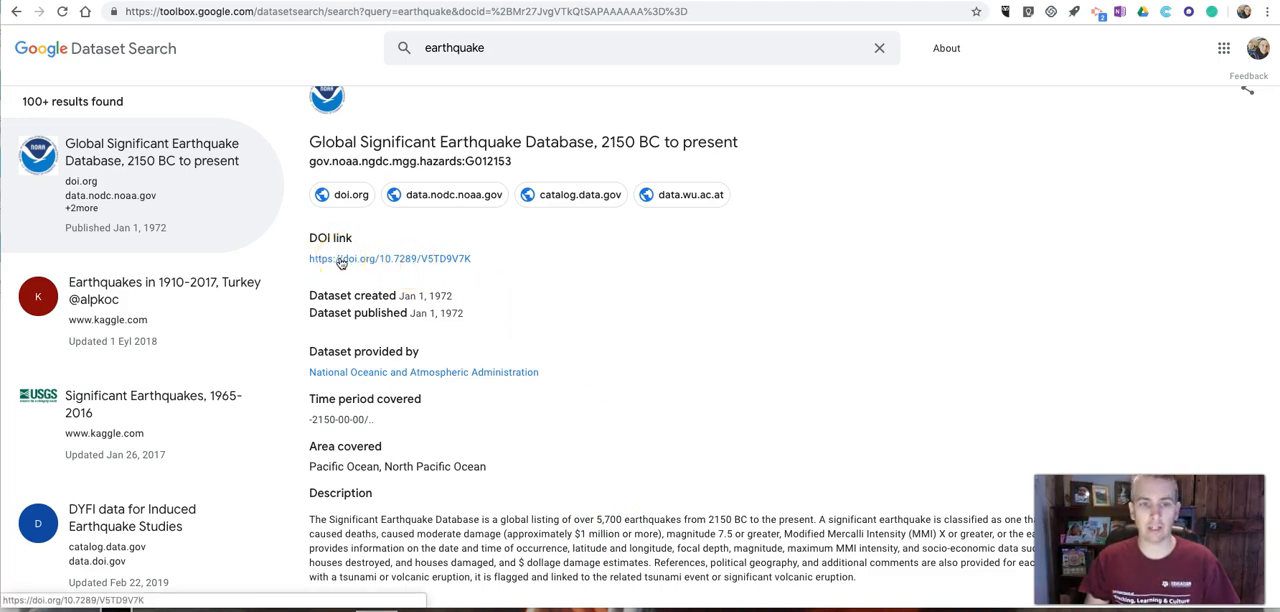
Follow the DOI to the NOAA NCEI page and download the Google Earth KML (hazards.kmz)
click(388, 258)
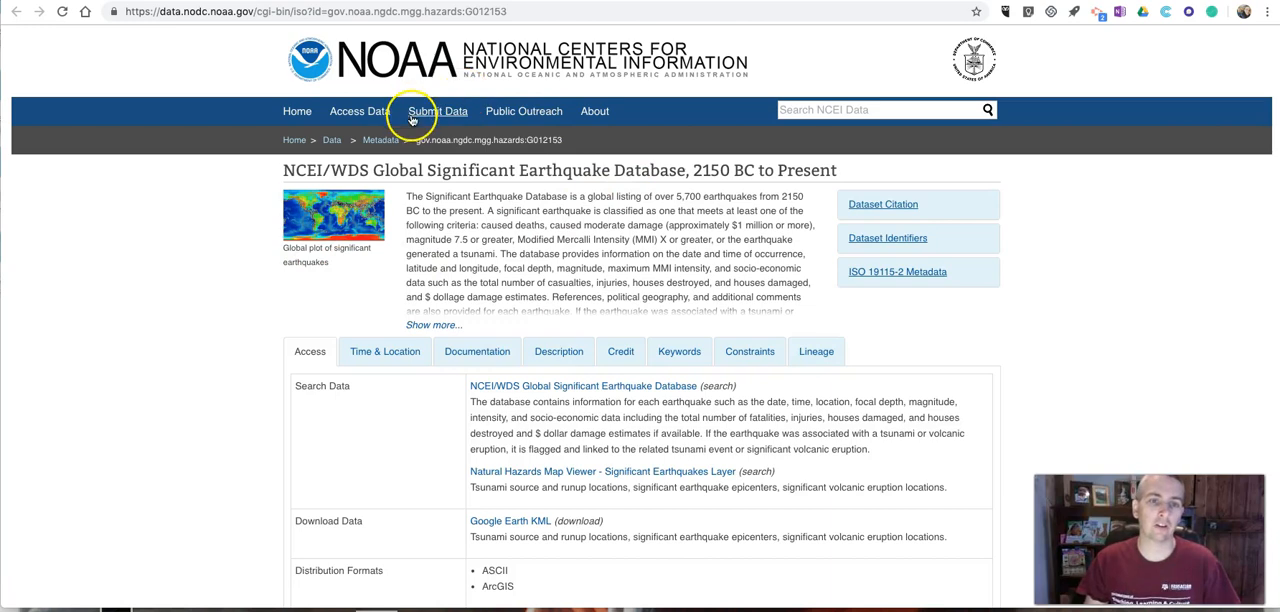
mouse_move(510, 192)
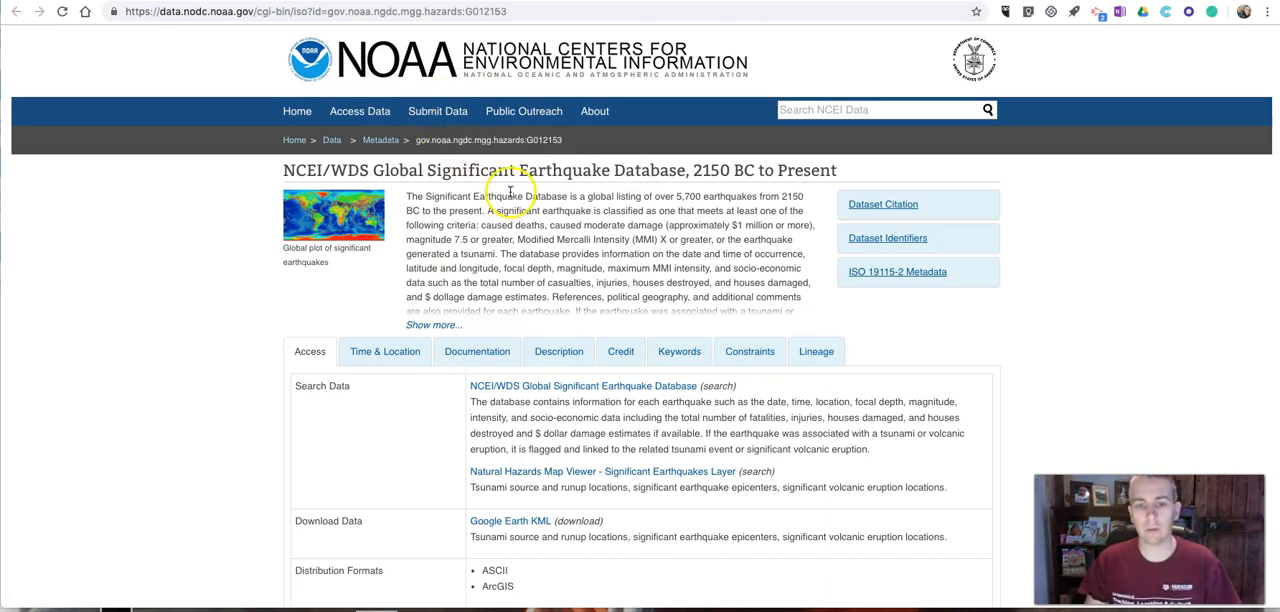
scroll(down, 3)
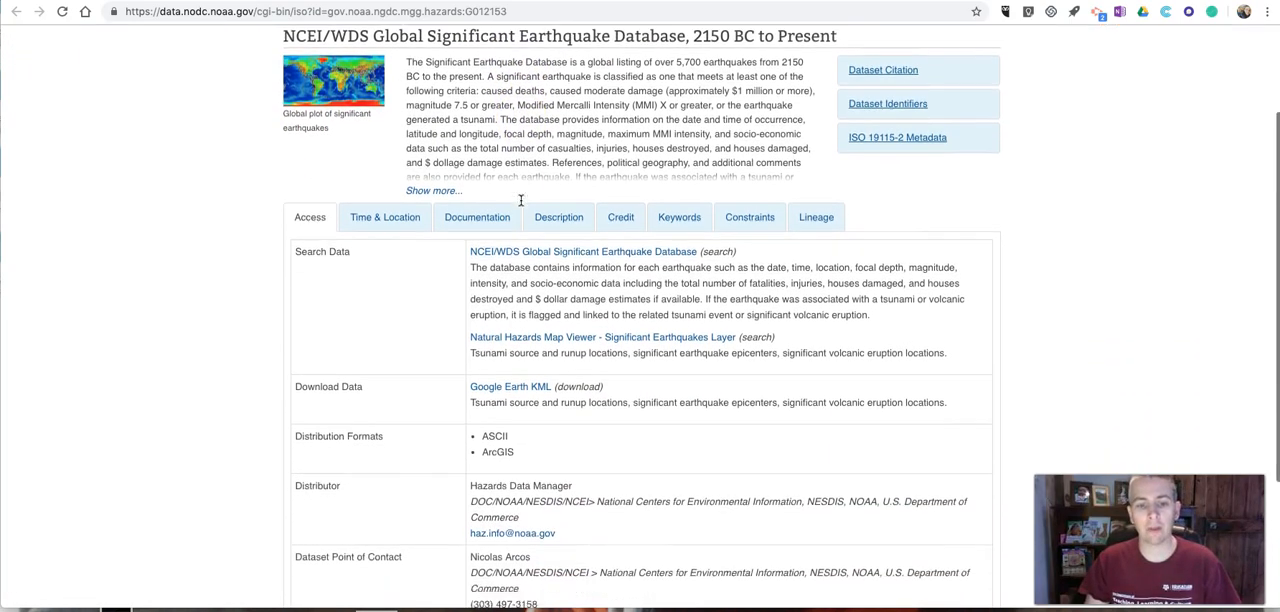
scroll(down, 3)
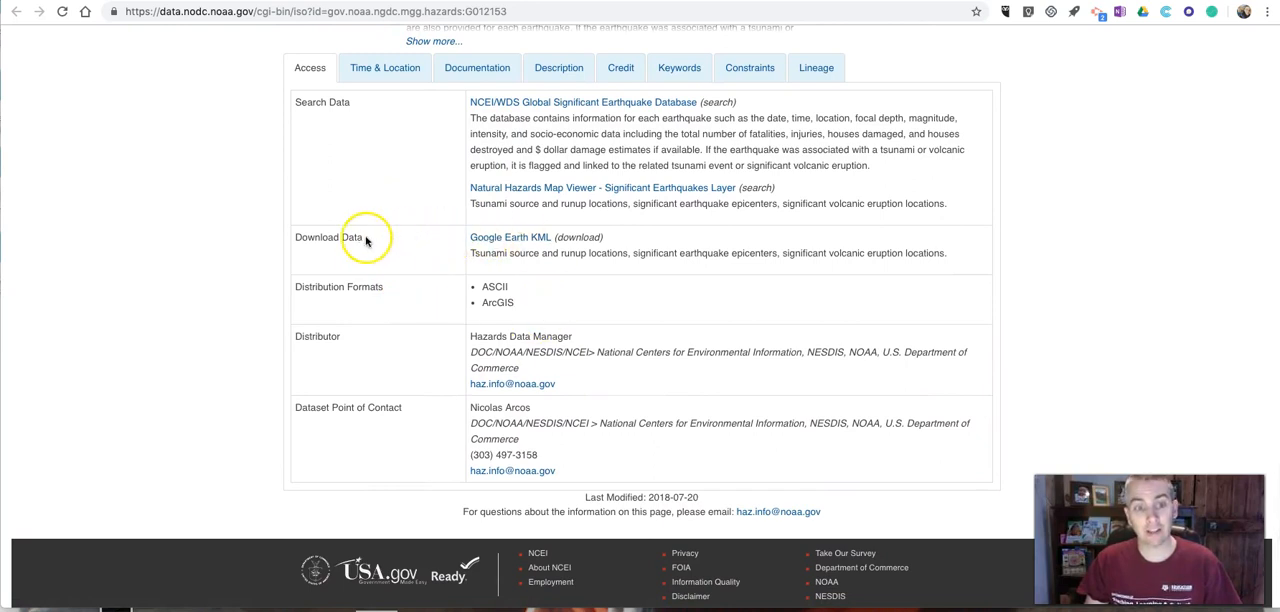
mouse_move(510, 236)
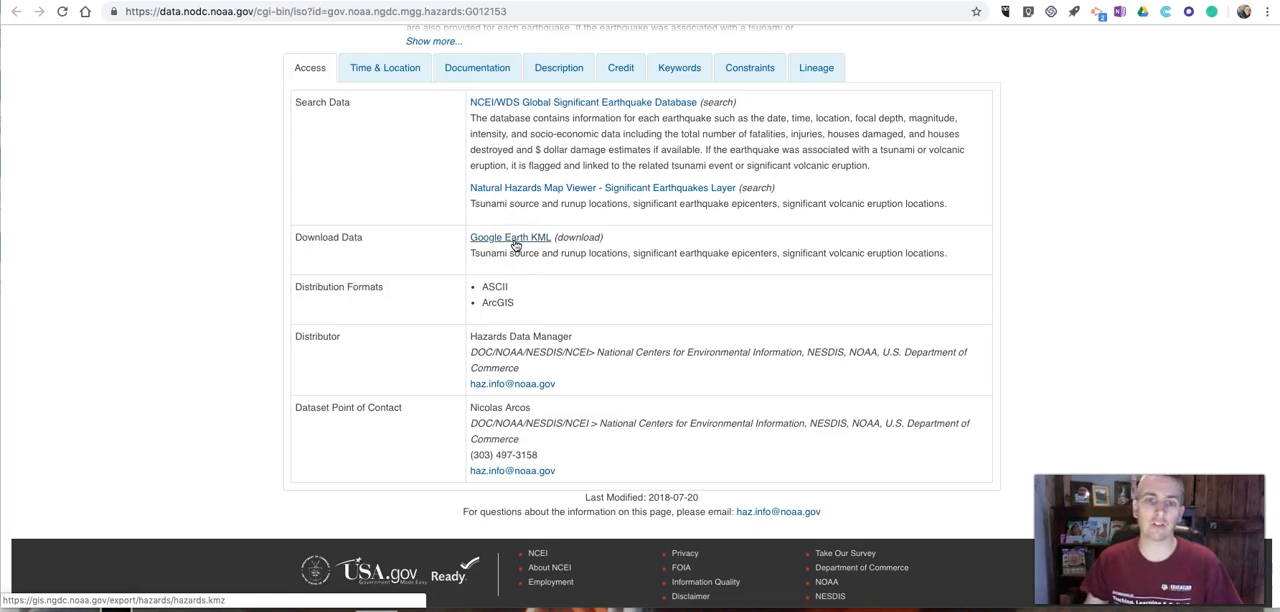
click(508, 236)
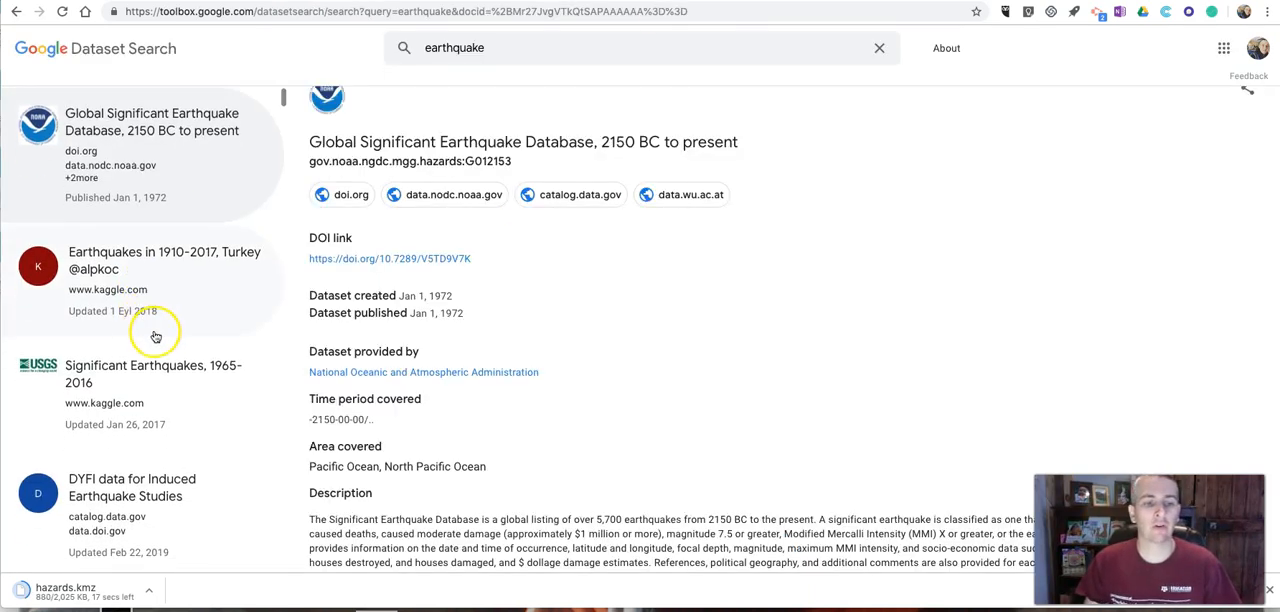
Select the Haiti Earthquake Data (VECTORS) result from Harvard Dataverse to view its details
scroll(down, 3)
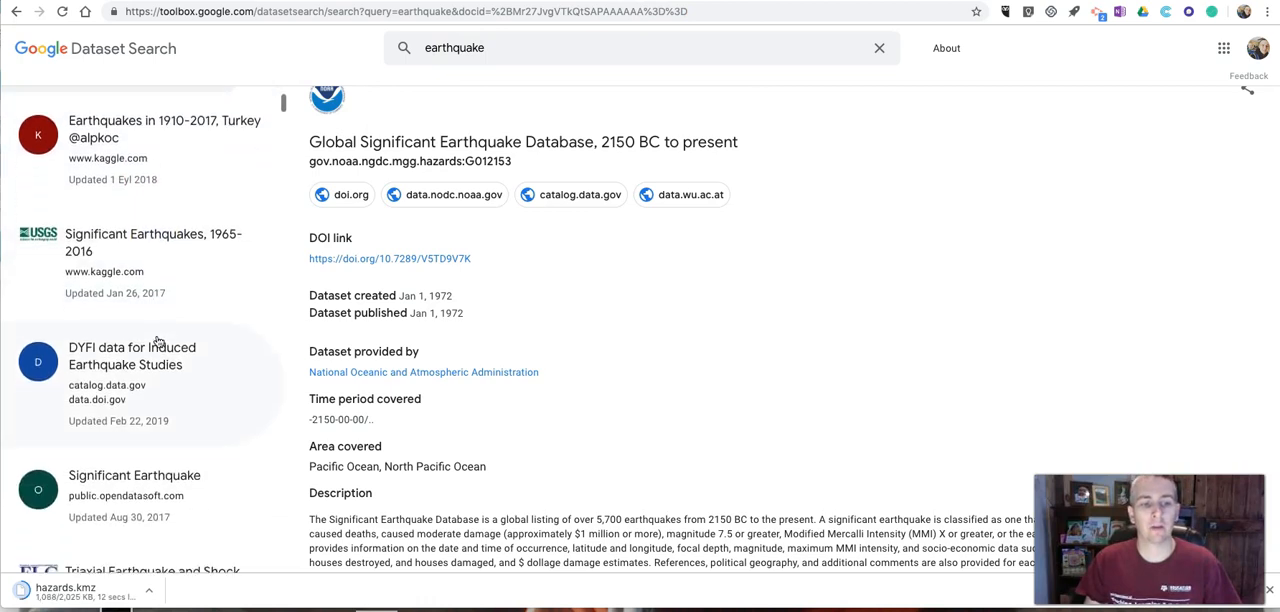
scroll(down, 3)
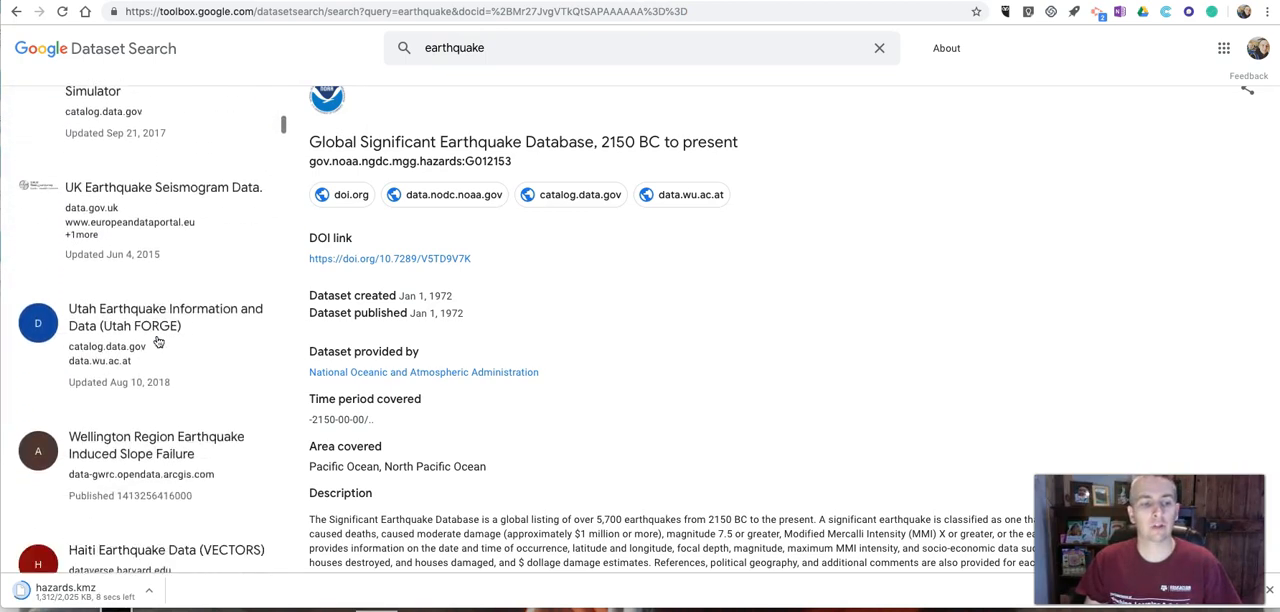
scroll(down, 3)
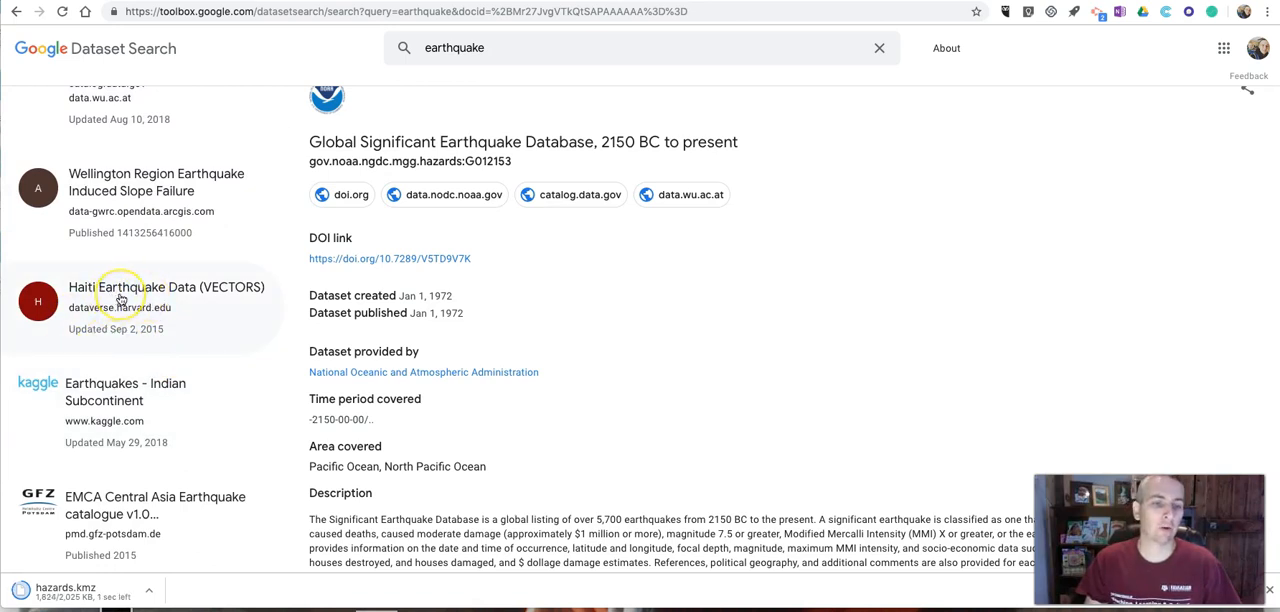
click(166, 288)
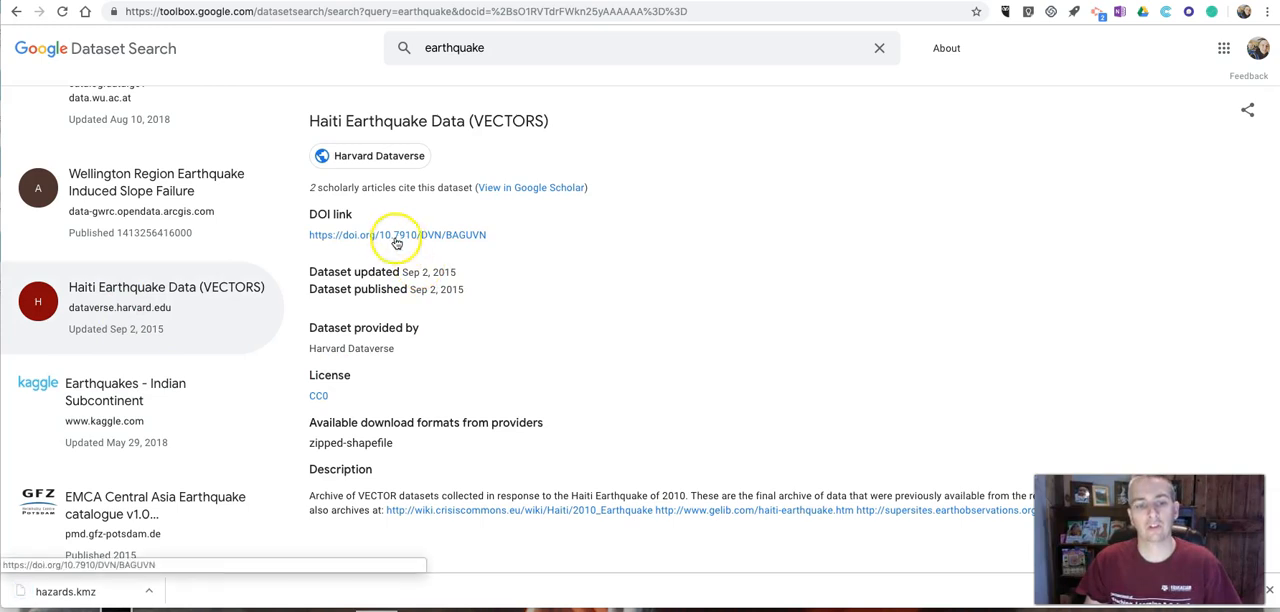
mouse_move(448, 530)
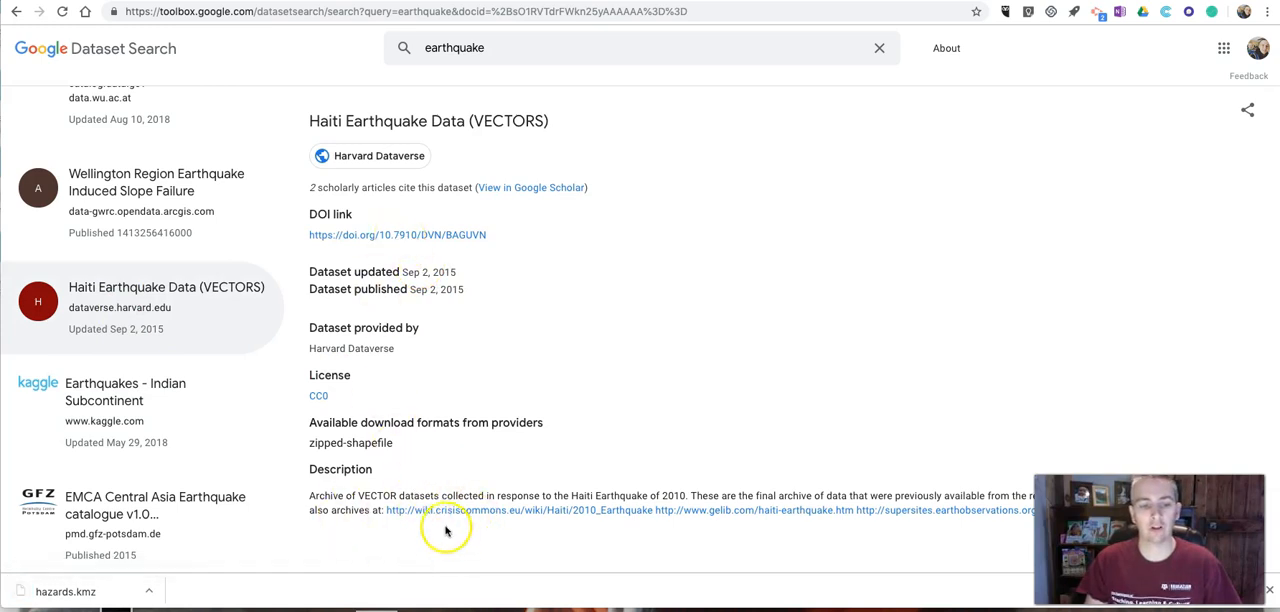
mouse_move(536, 510)
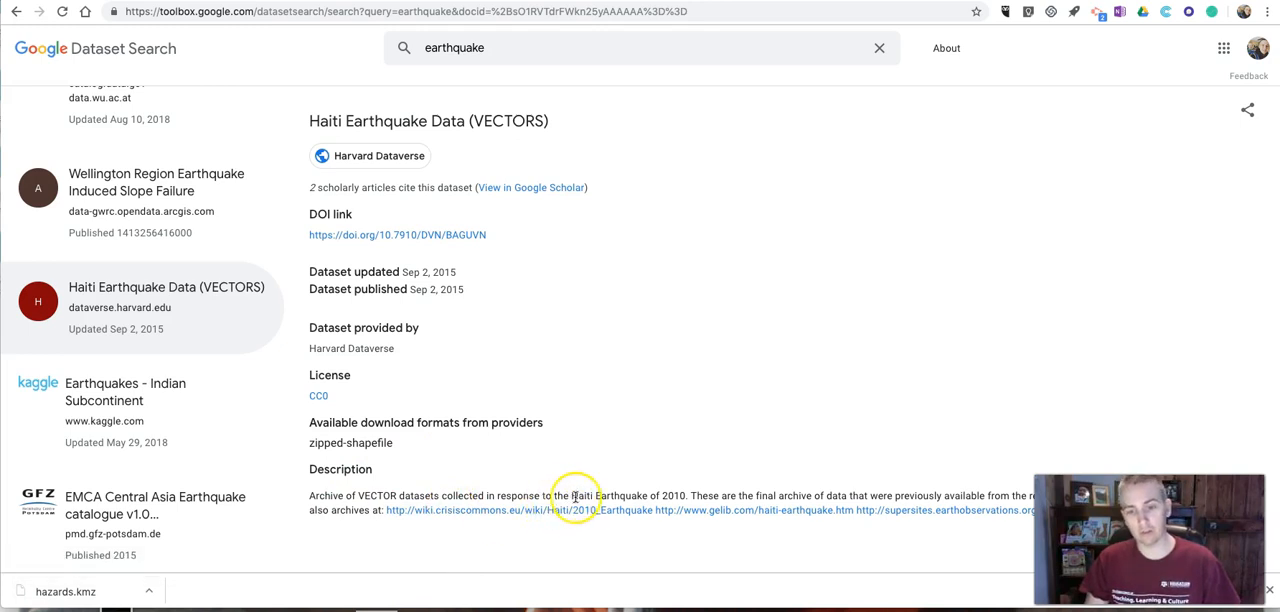
mouse_move(636, 498)
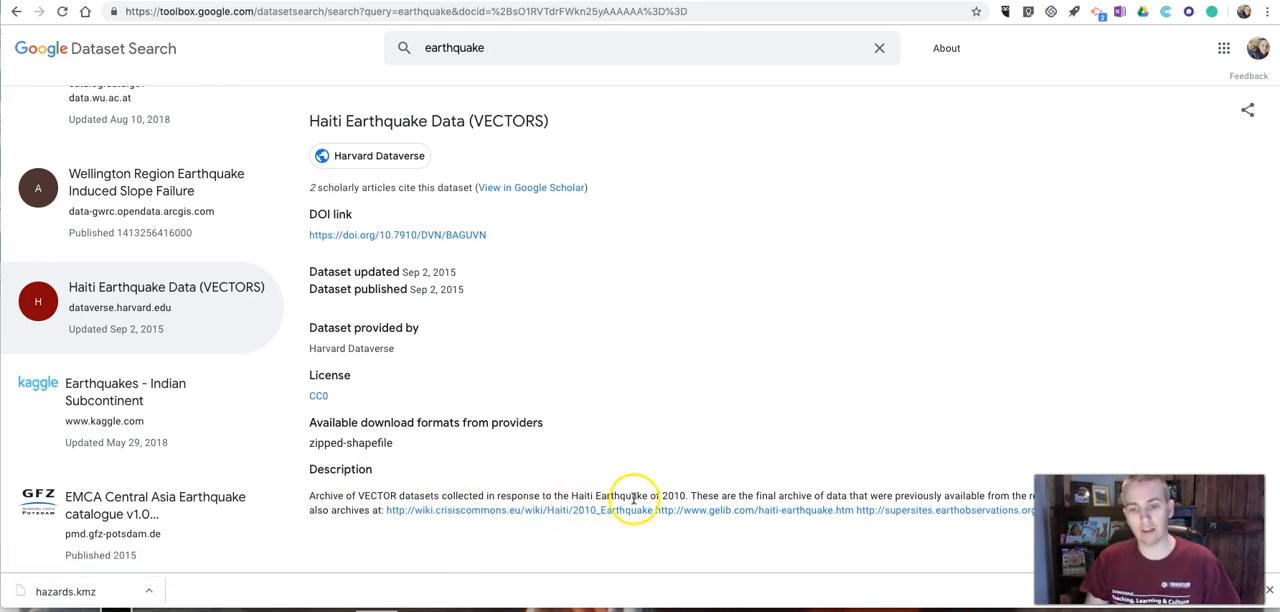
mouse_move(408, 390)
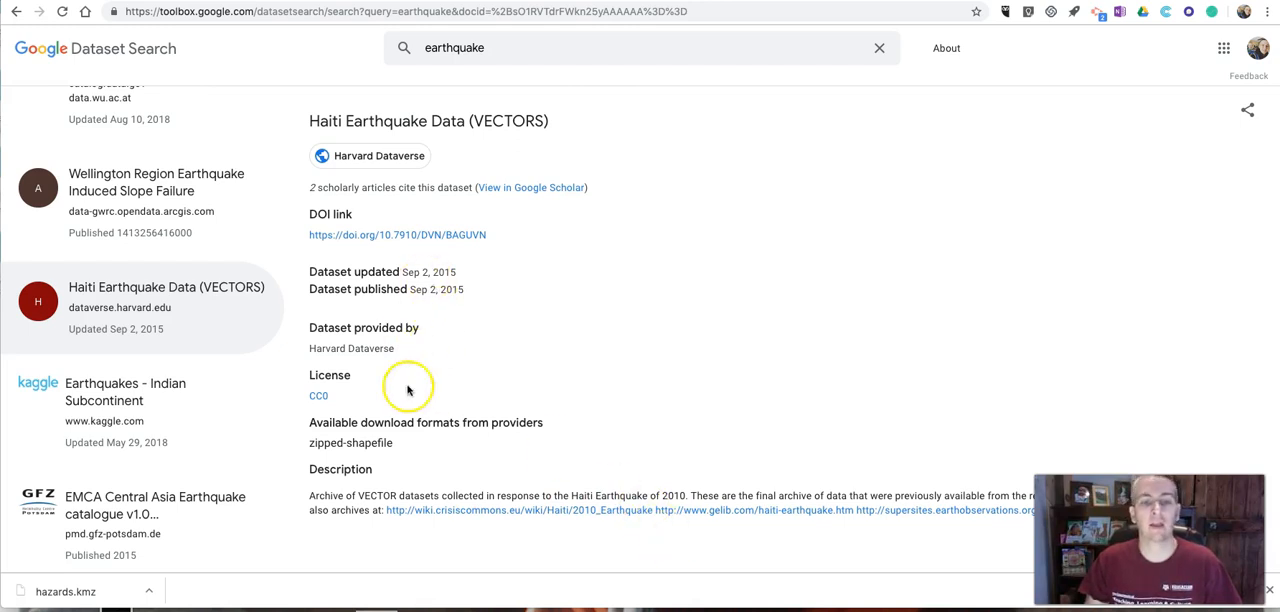
mouse_move(386, 234)
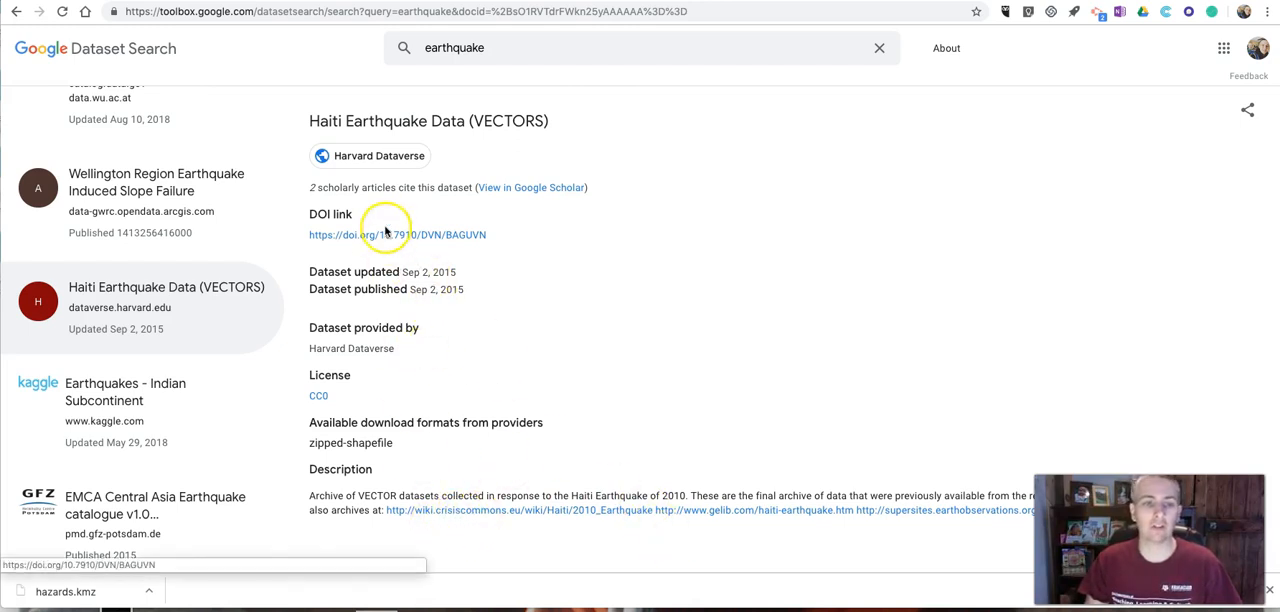
Follow the DOI to Harvard Dataverse and browse the Haiti dataset's 31 shapefile ZIP files
click(396, 234)
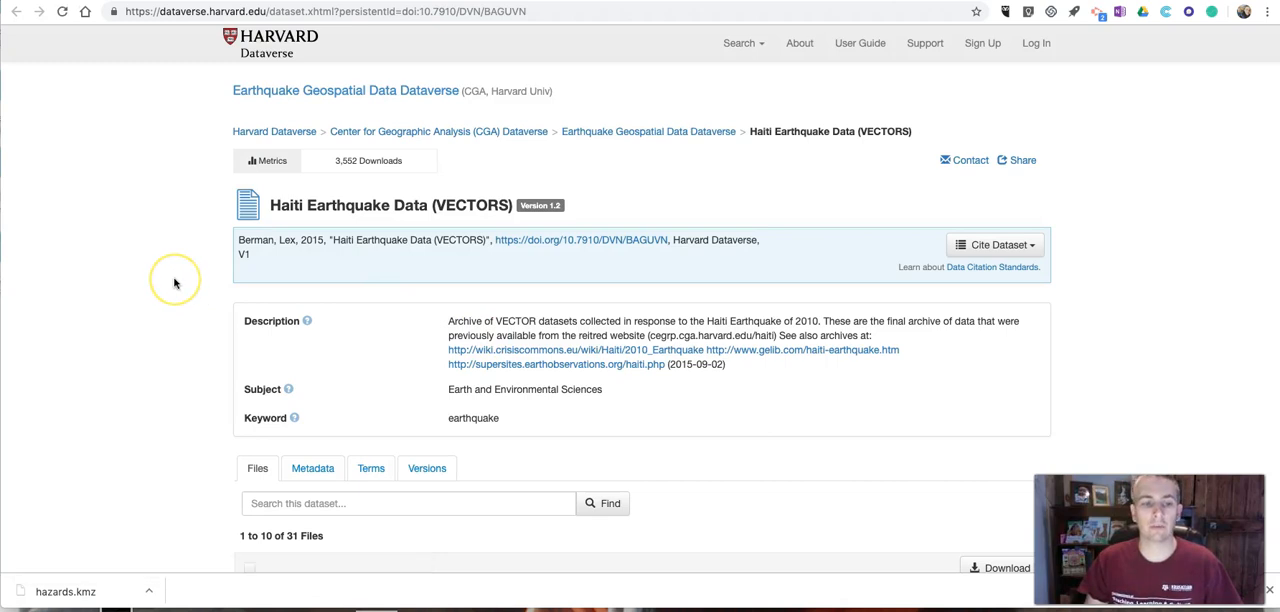
scroll(down, 3)
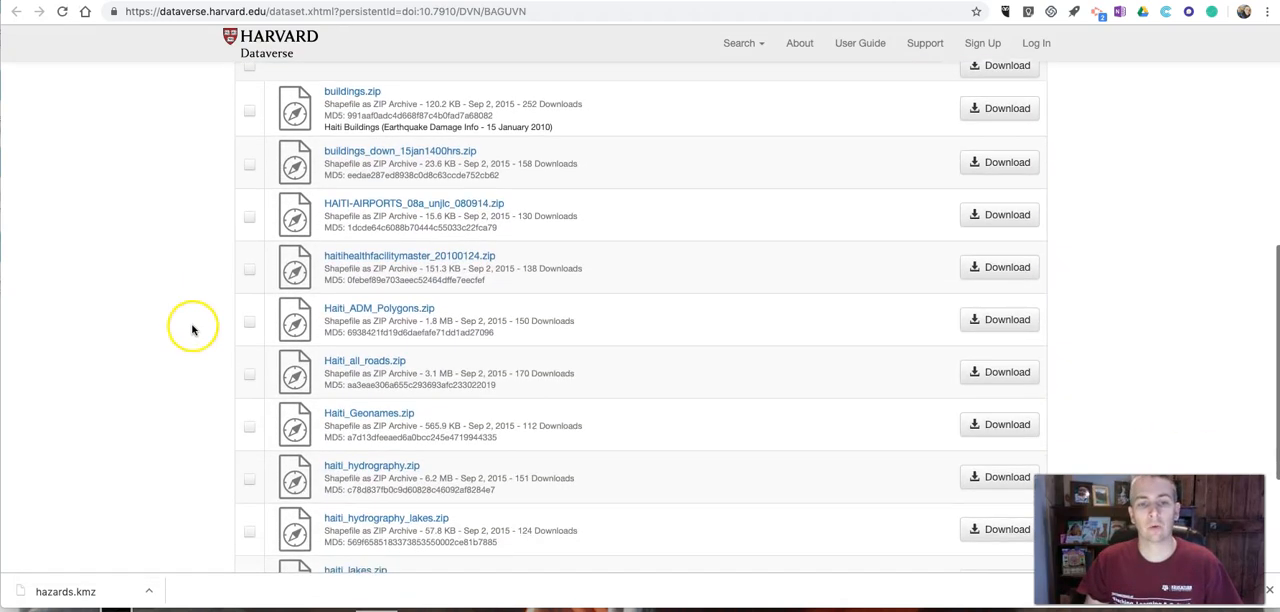
scroll(down, 3)
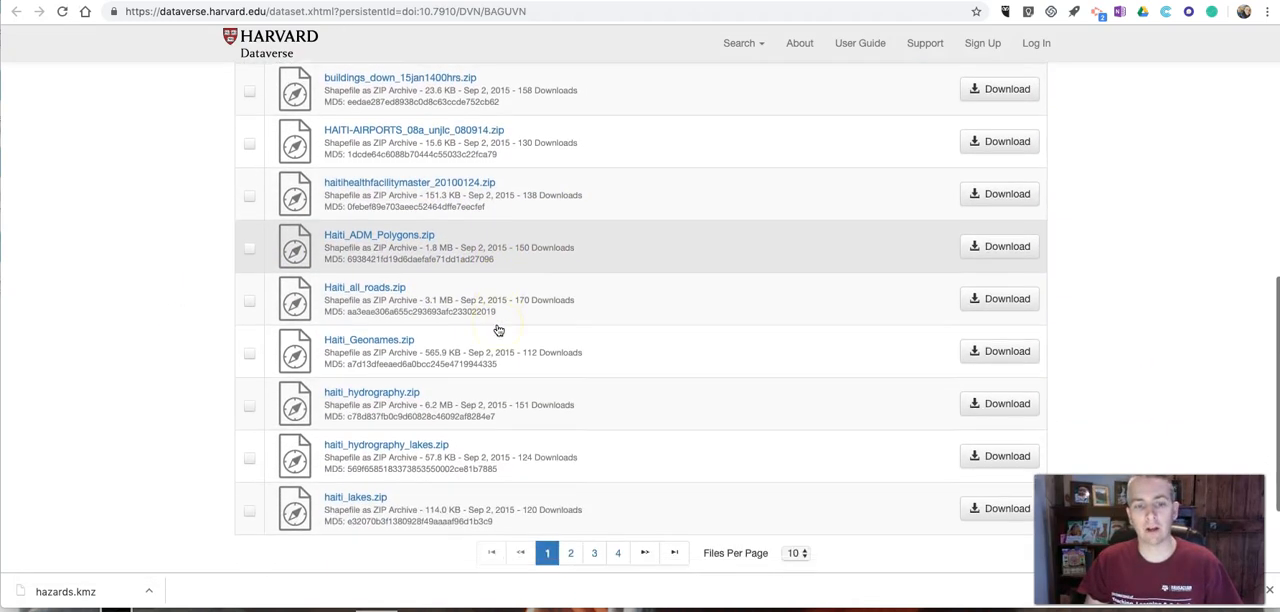
scroll(up, 3)
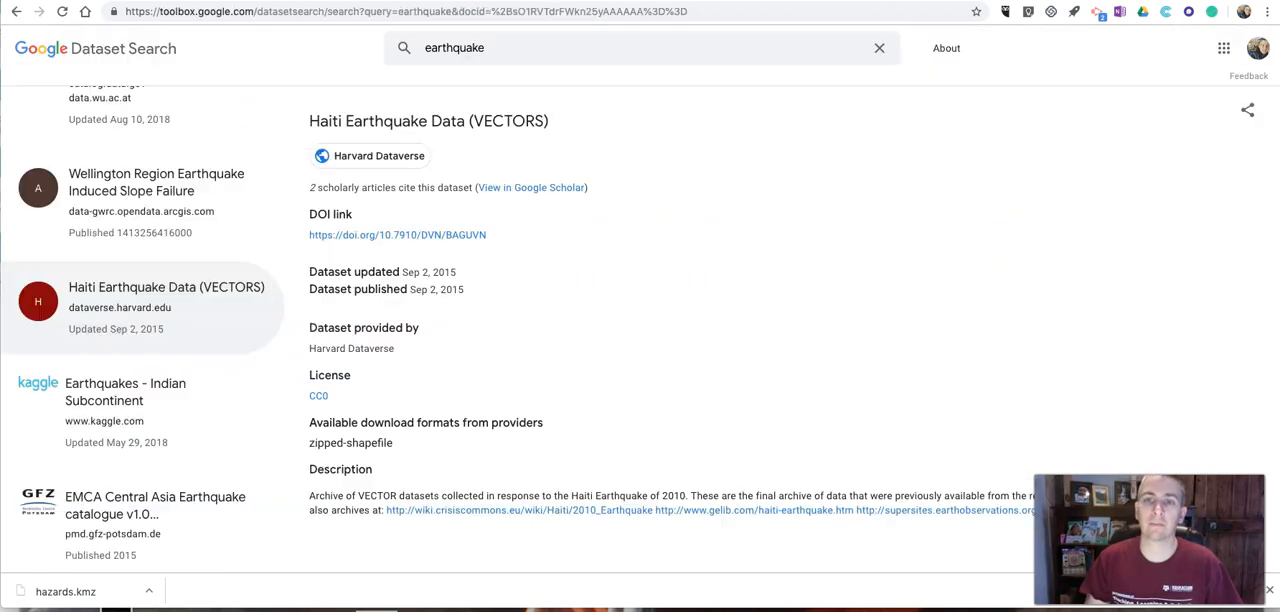
Scroll the results list to reach the Significant Earthquakes, 1965-2016 dataset from Kaggle
scroll(up, 3)
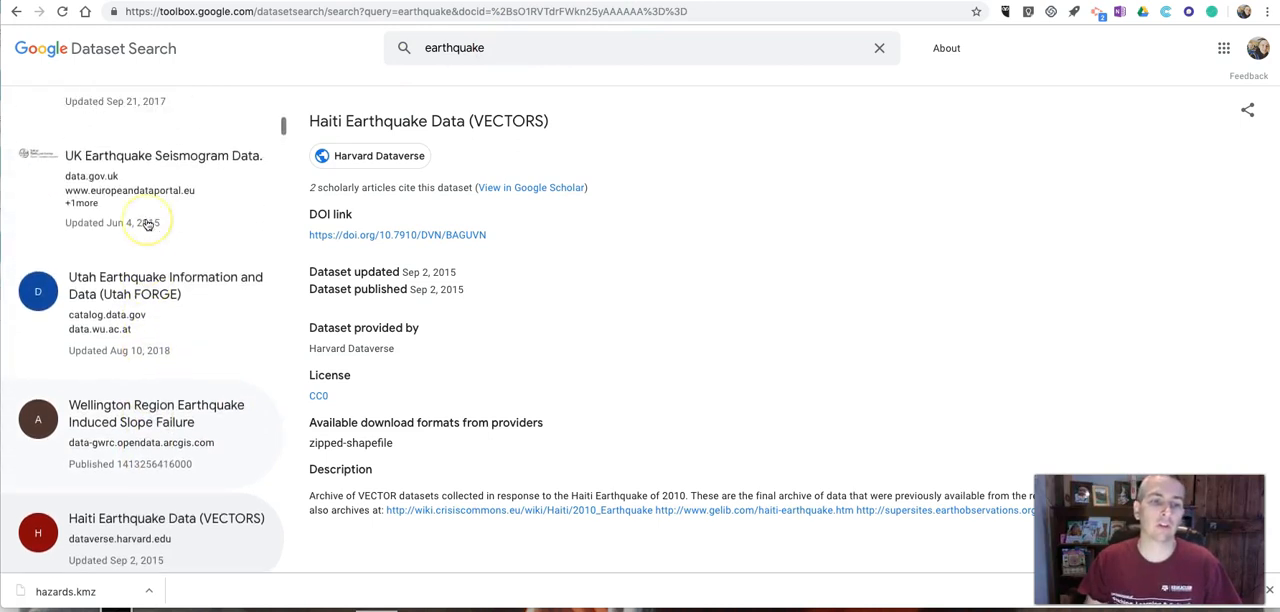
scroll(up, 3)
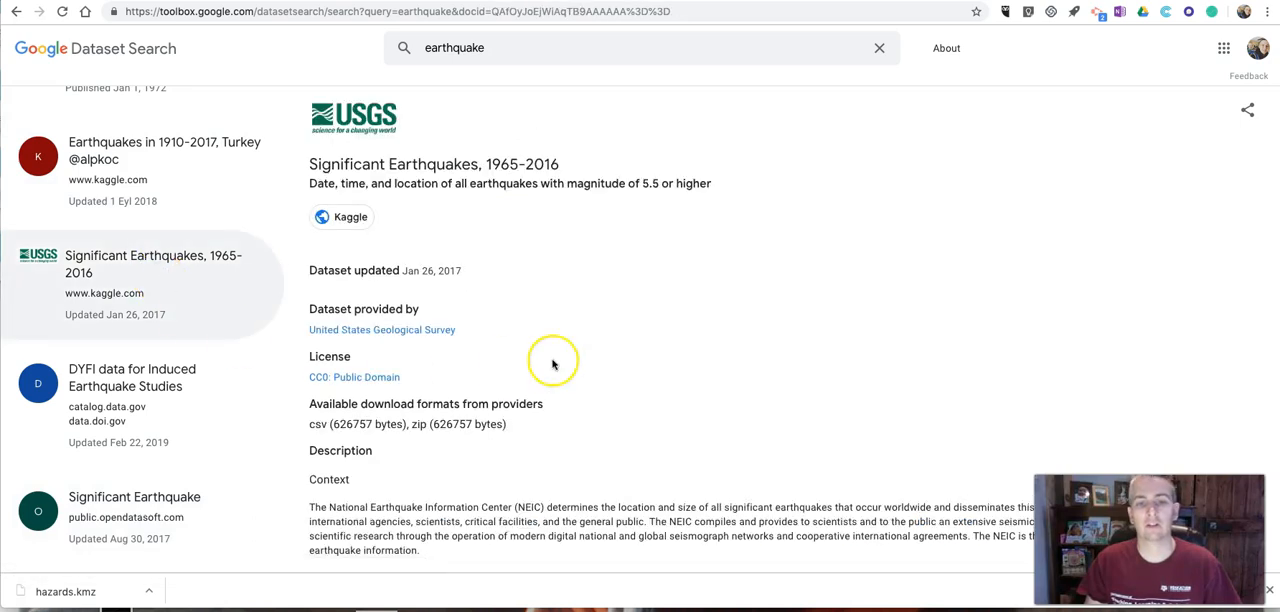
mouse_move(552, 364)
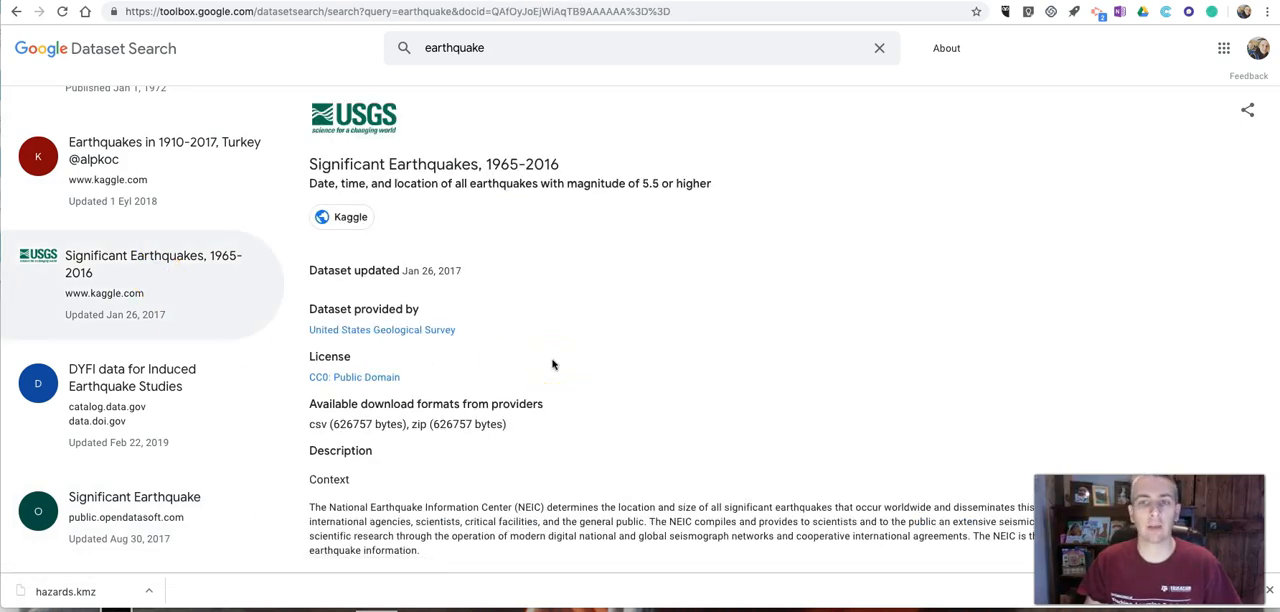
mouse_move(552, 352)
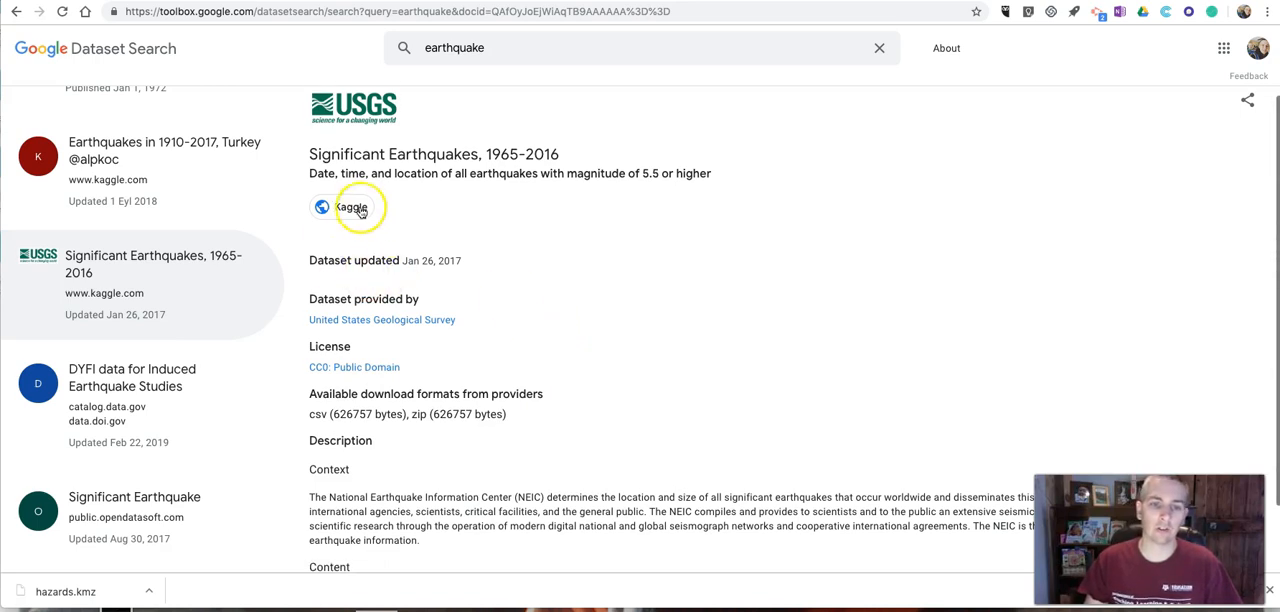
mouse_move(382, 320)
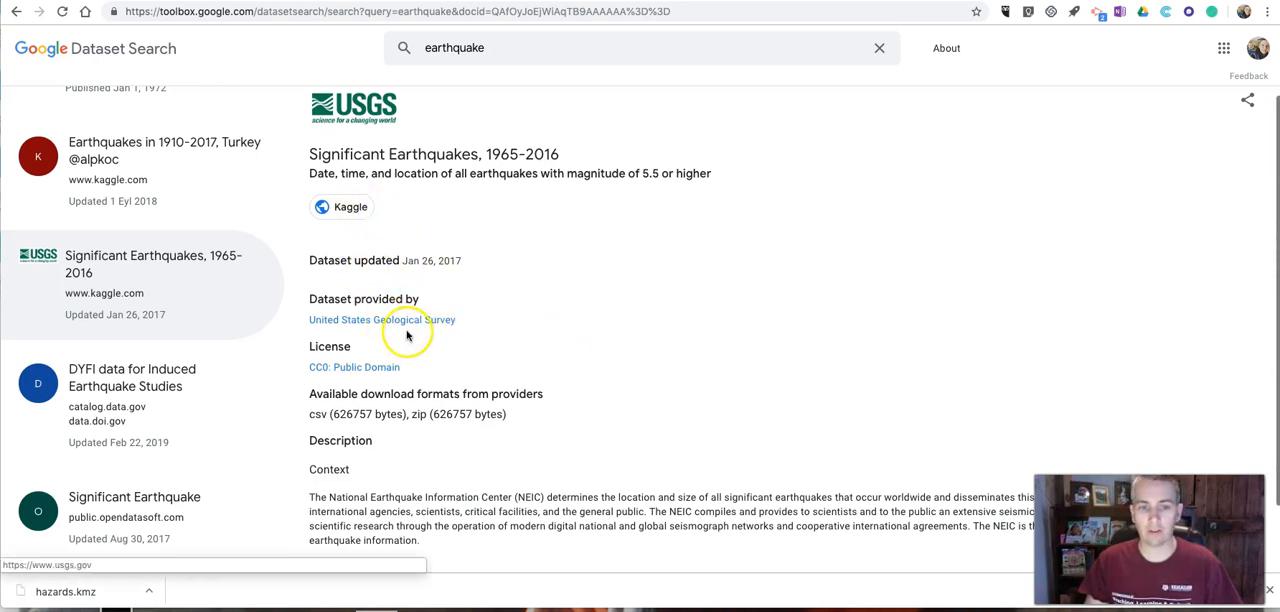
mouse_move(504, 160)
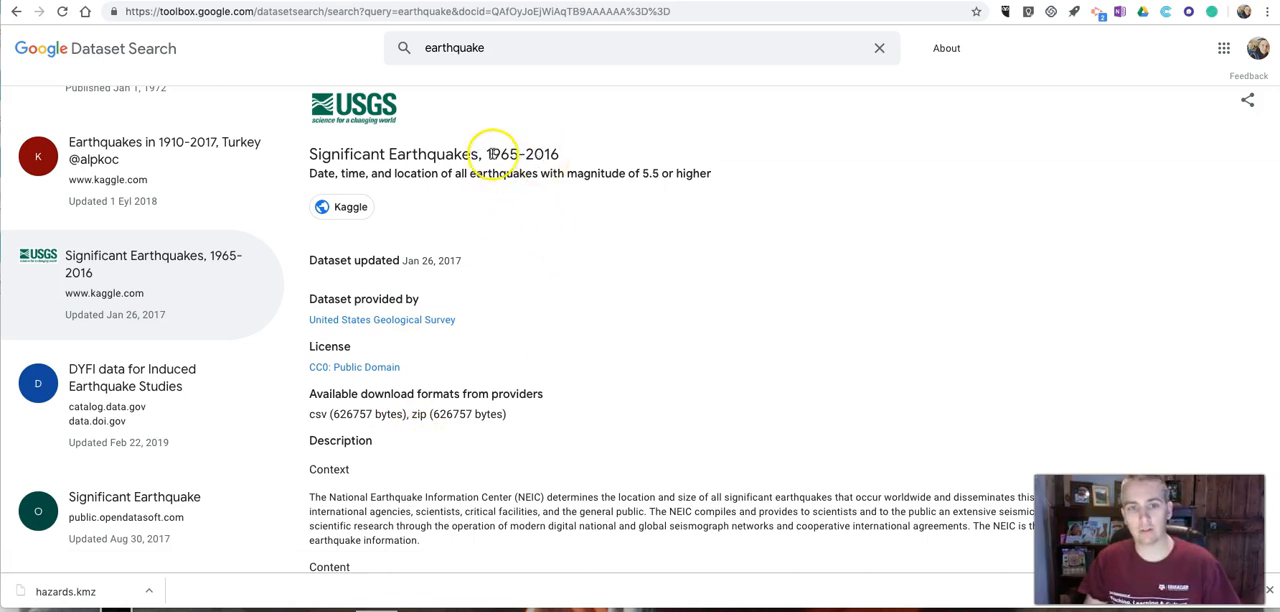
scroll(down, 3)
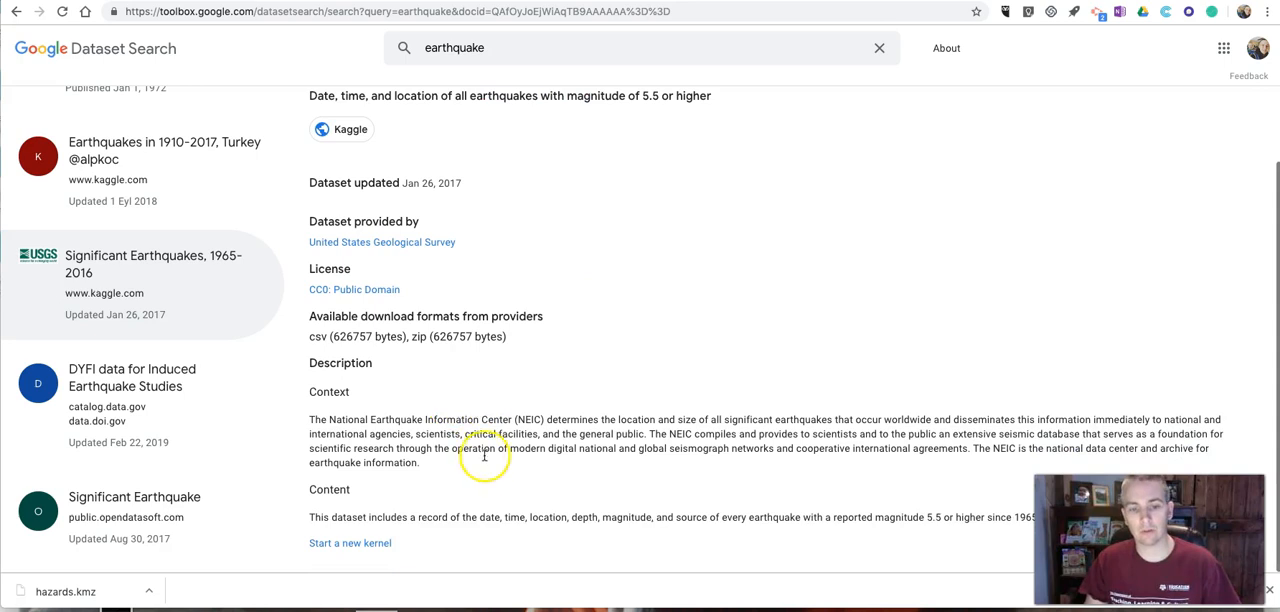
scroll(up, 3)
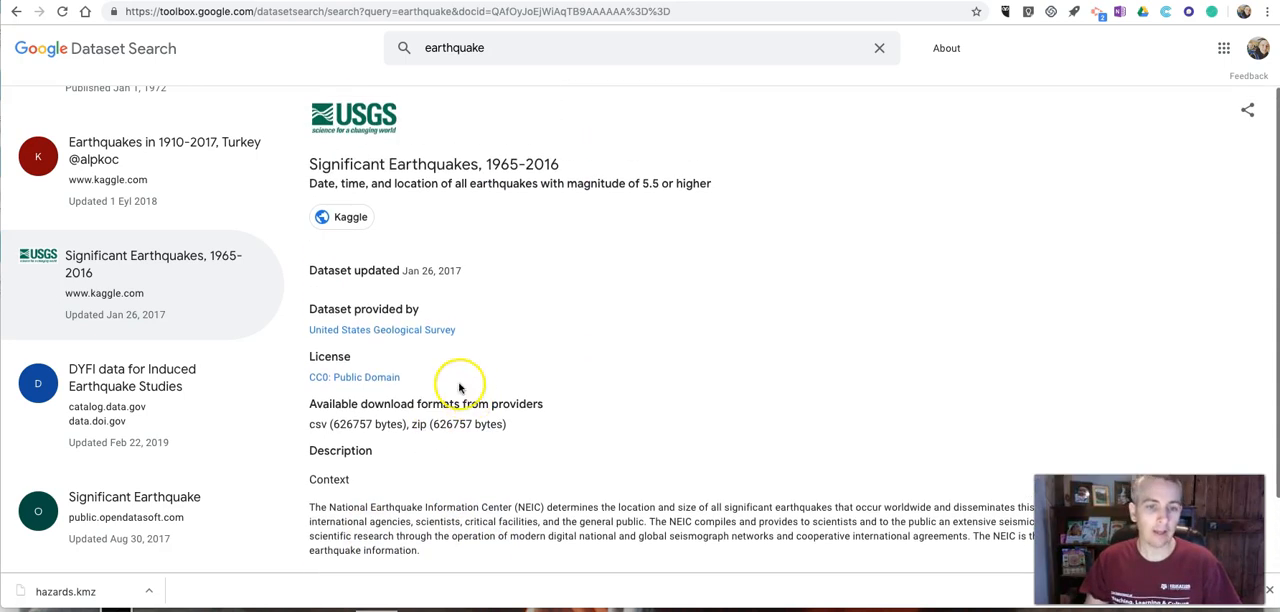
mouse_move(344, 216)
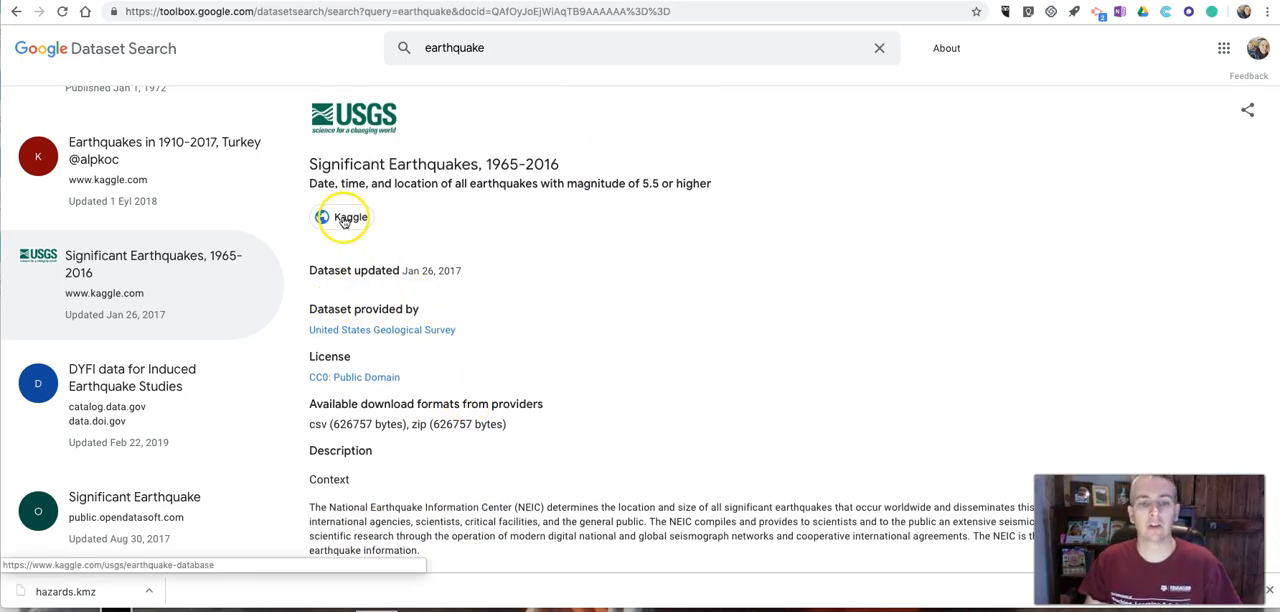
Visit the Kaggle page and scroll to the database.csv preview with Date, Time, Latitude, Longitude columns
click(342, 216)
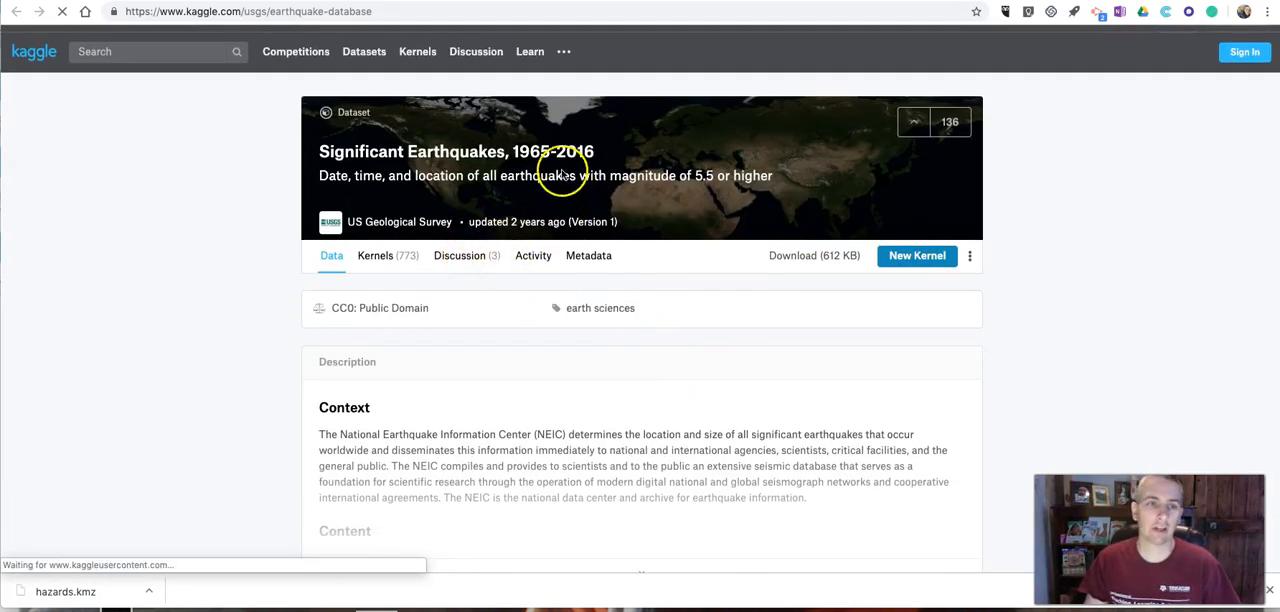
scroll(down, 3)
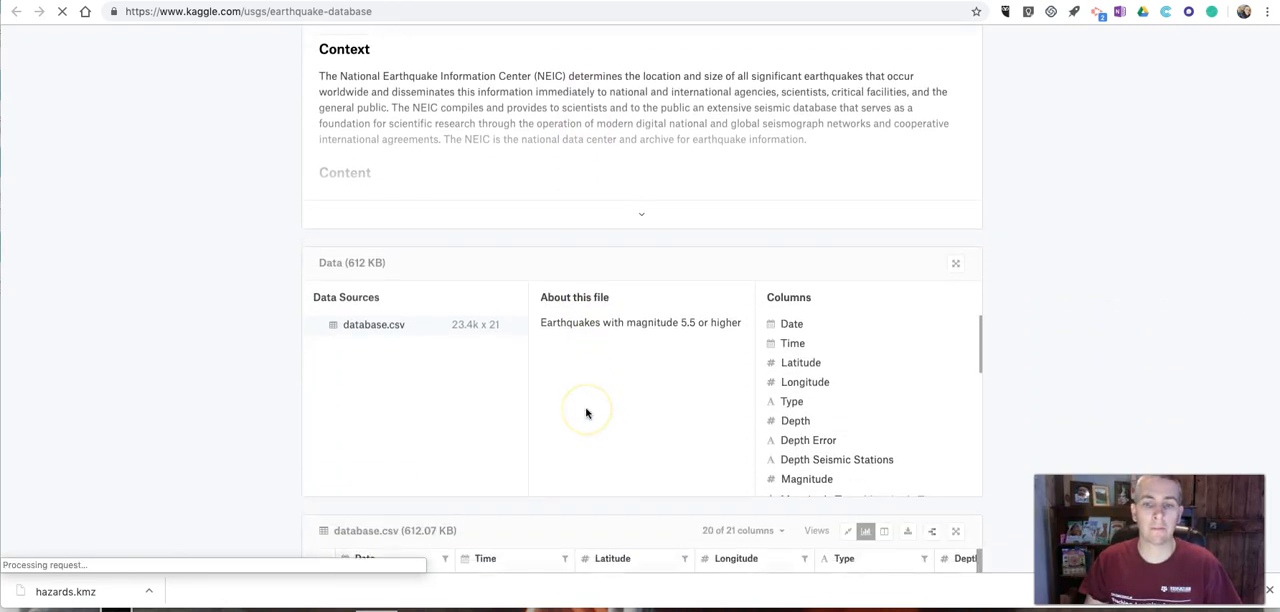
scroll(down, 3)
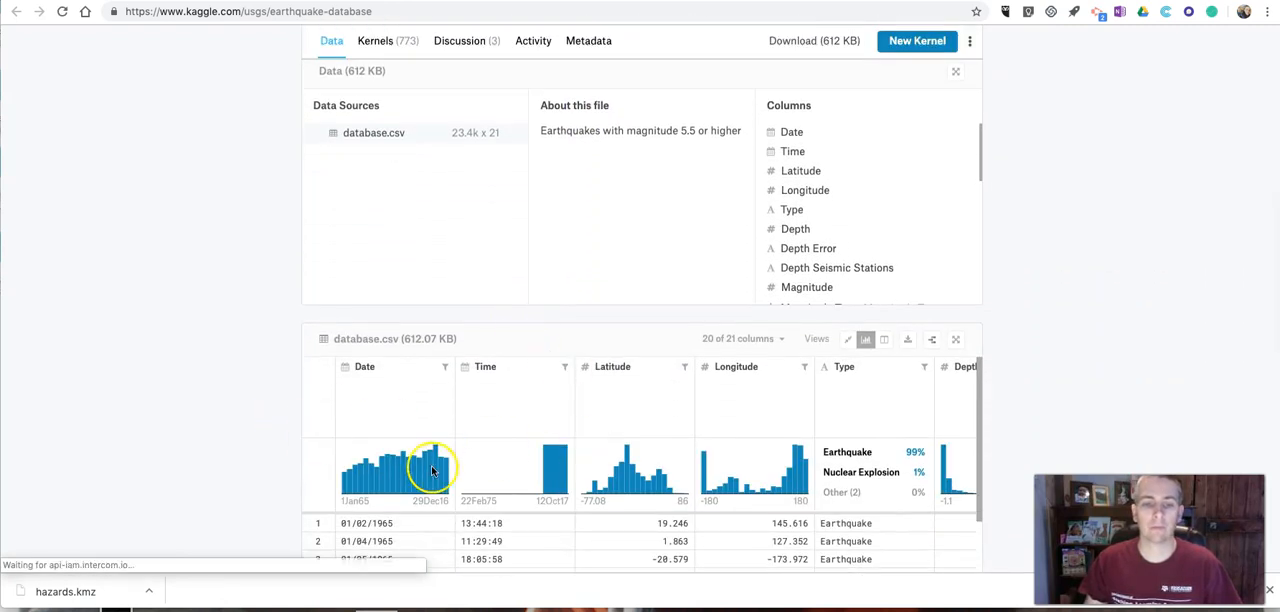
scroll(down, 3)
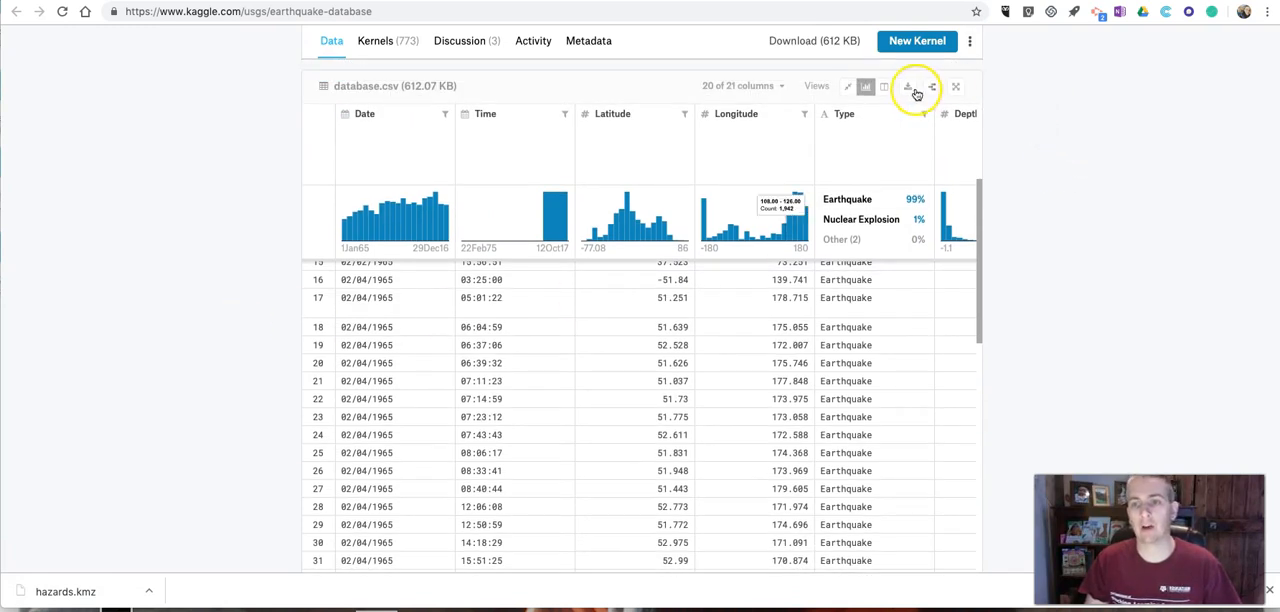
mouse_move(752, 424)
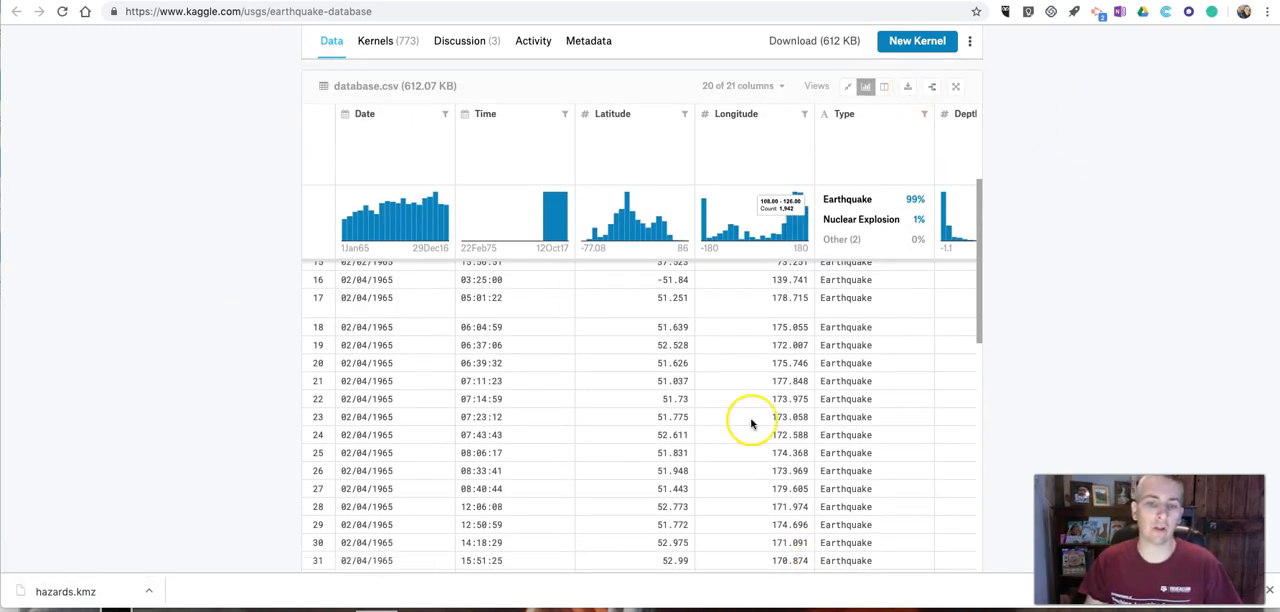
scroll(down, 3)
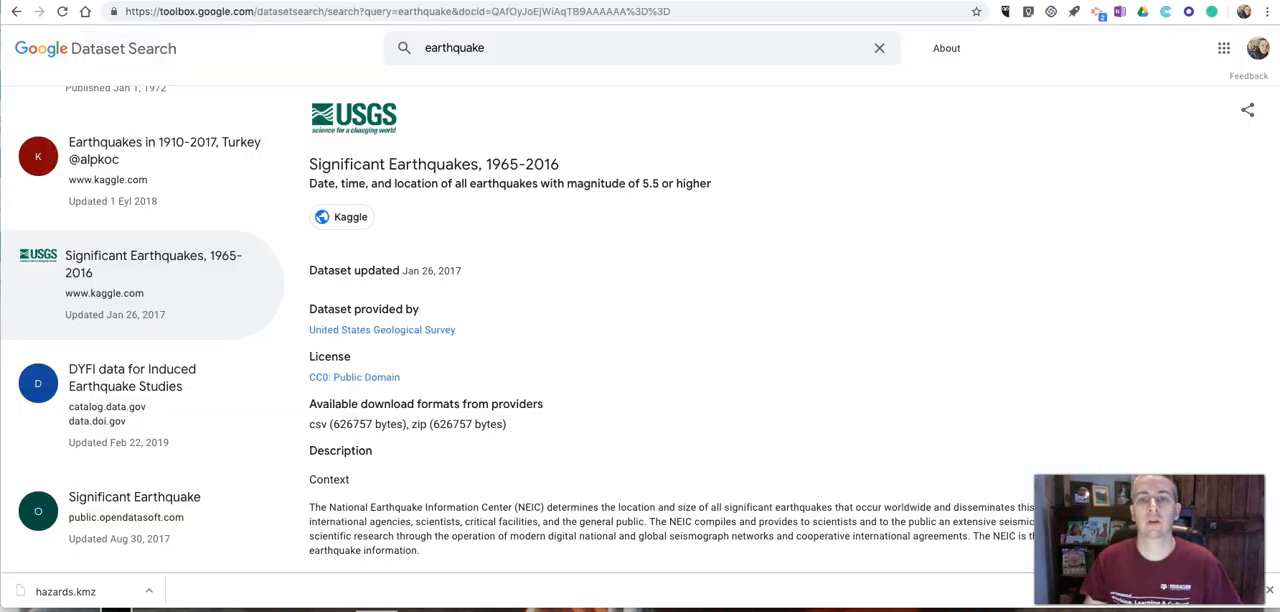
mouse_move(108, 52)
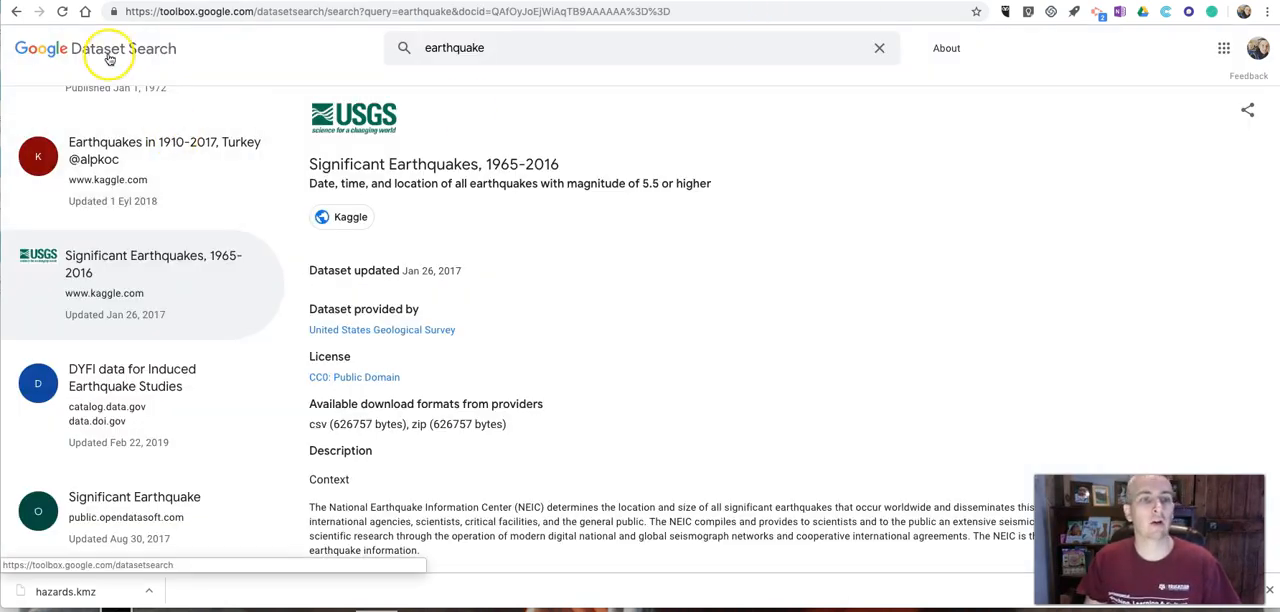
Return to the Dataset Search home page via the logo, clearing the search box
click(108, 48)
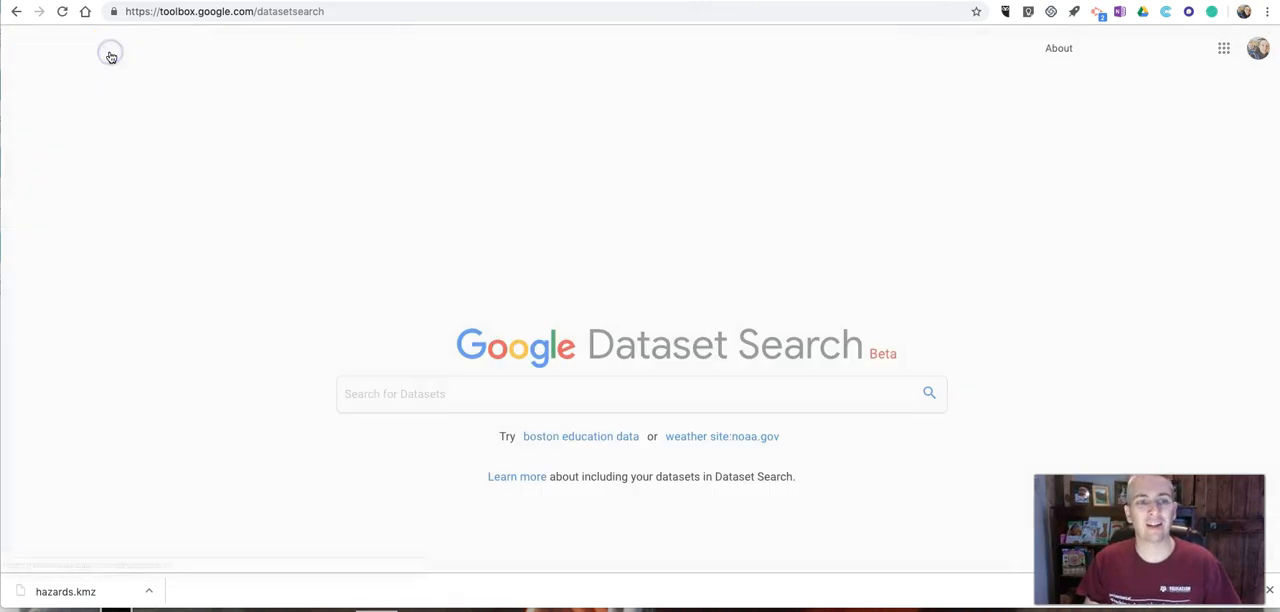
mouse_move(264, 146)
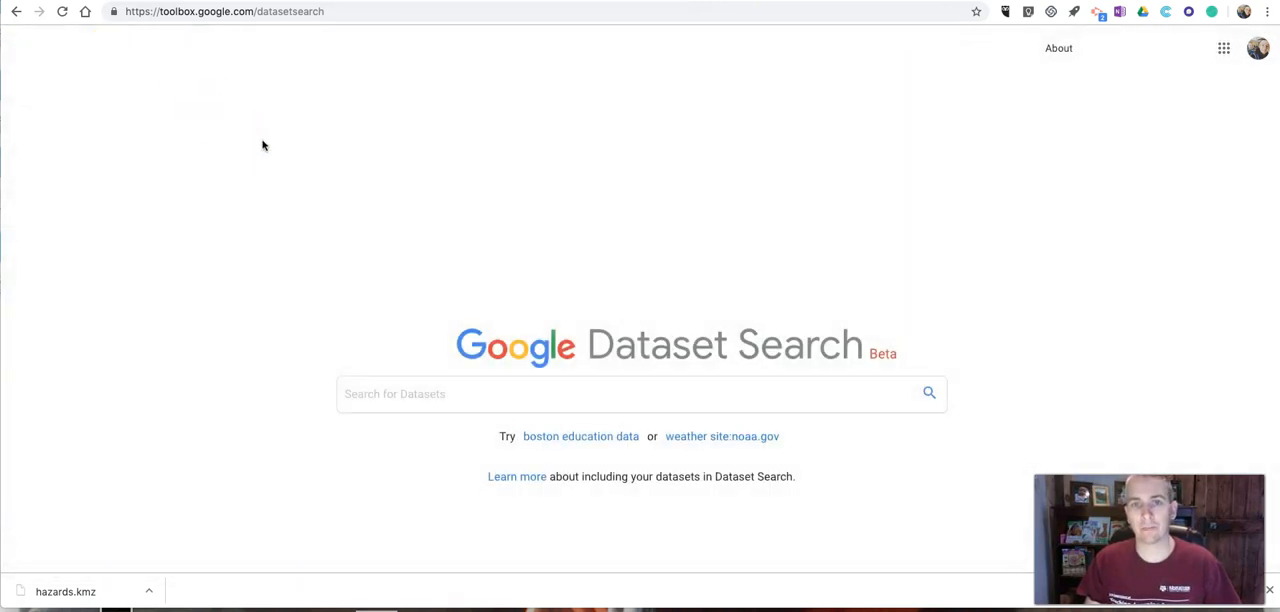